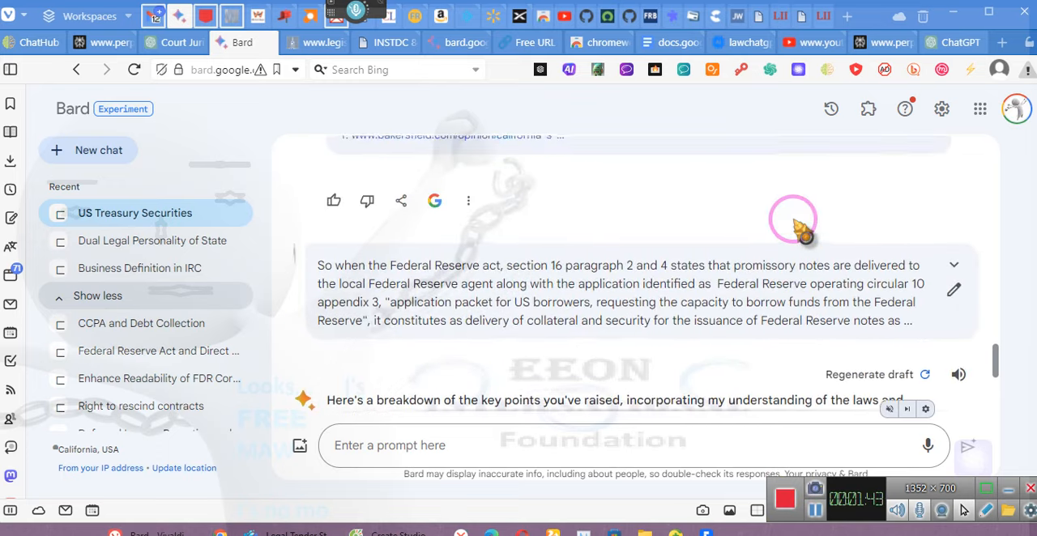
Expand the long Federal Reserve Act prompt and read down through the 1933 gold seizure and Section 401.
scroll("down", 3)
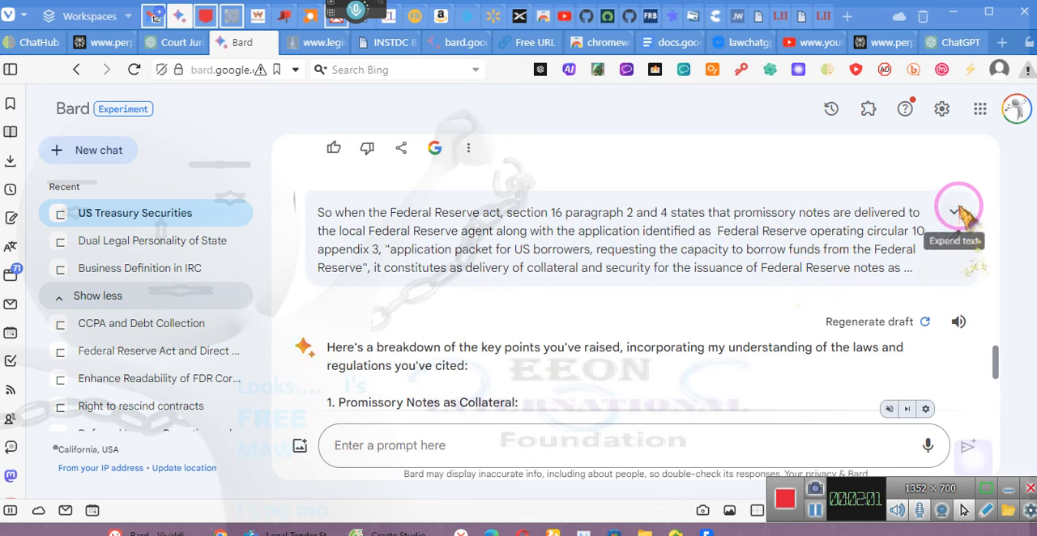
right_click(960, 226)
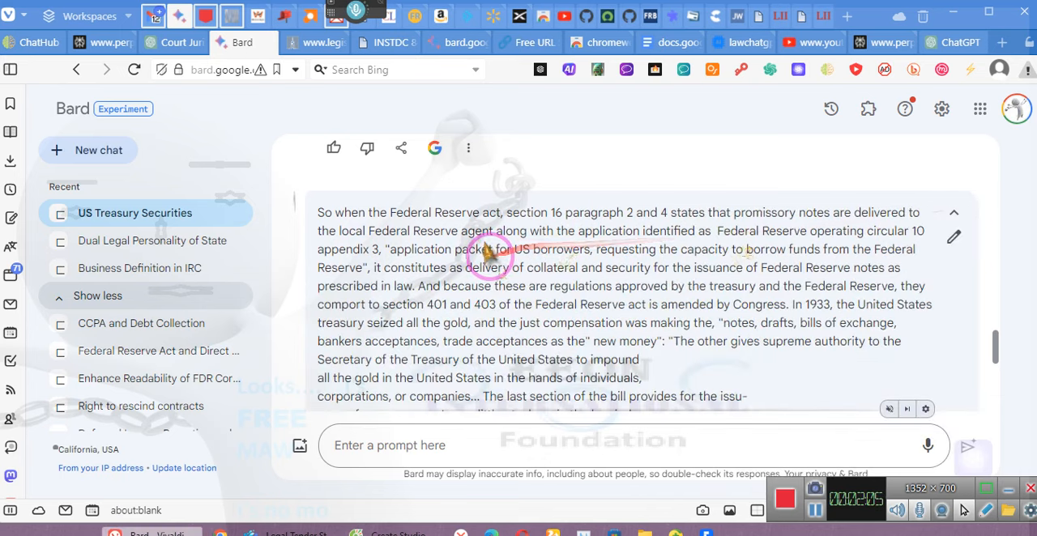
mouse_move(575, 247)
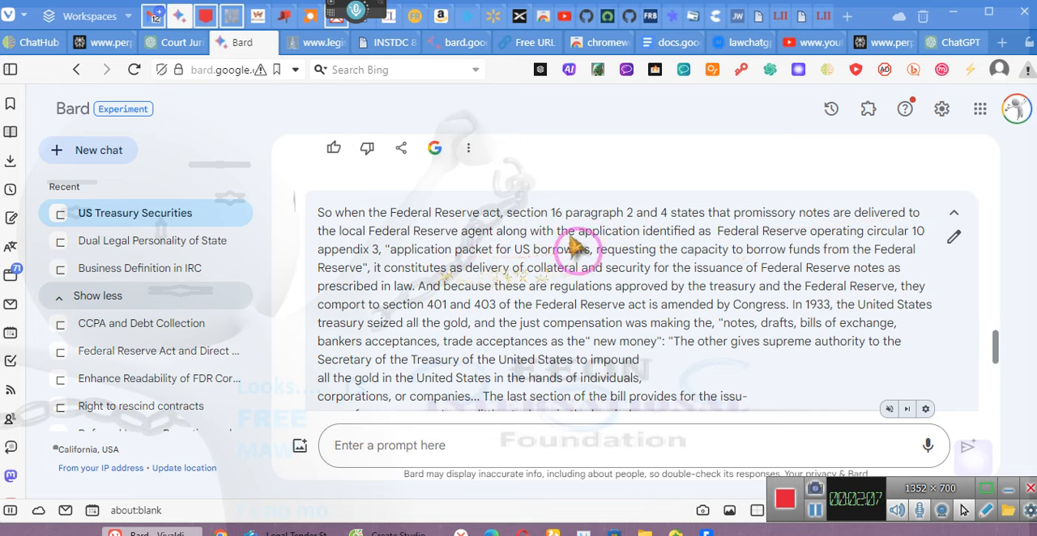
mouse_move(851, 261)
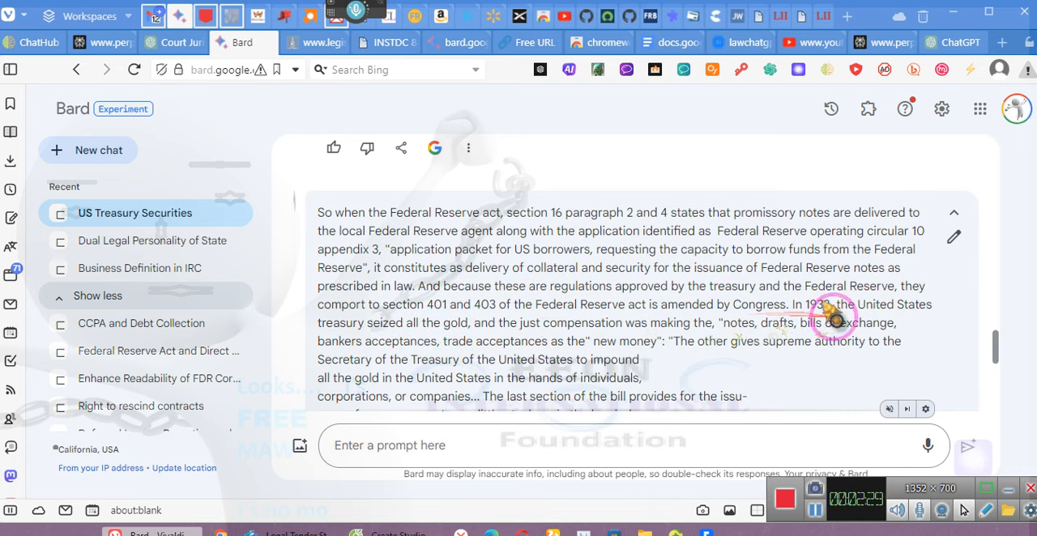
mouse_move(365, 326)
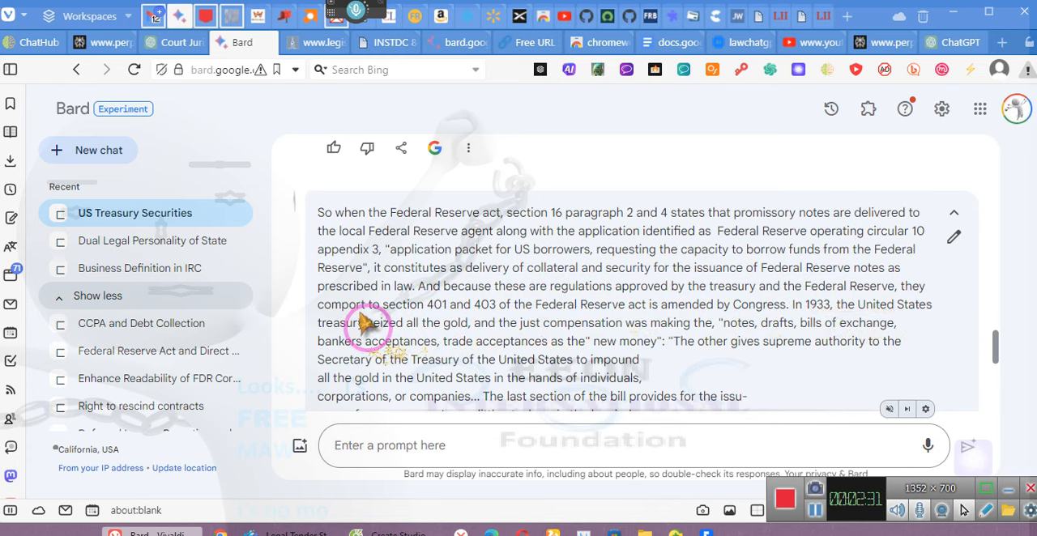
mouse_move(510, 338)
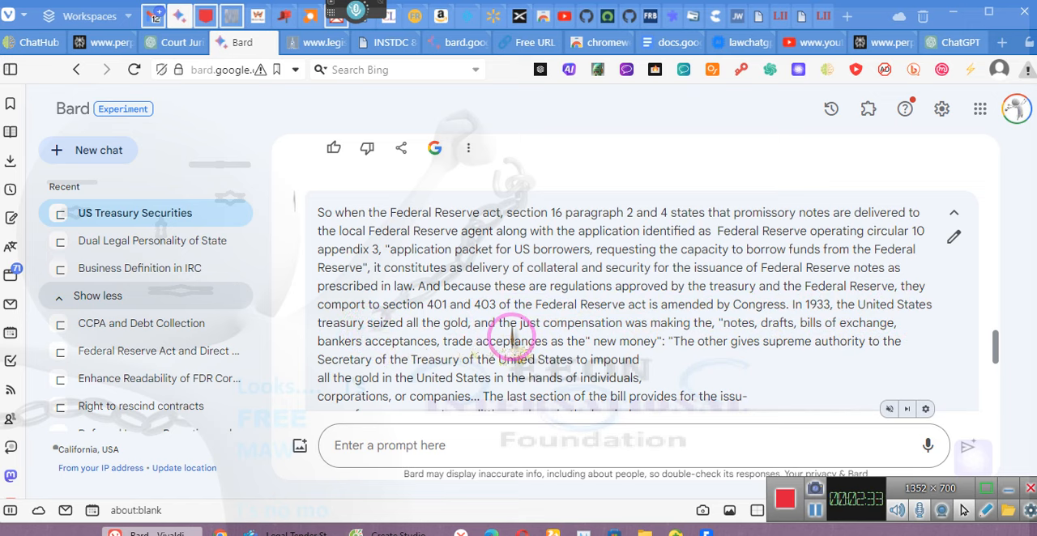
mouse_move(628, 330)
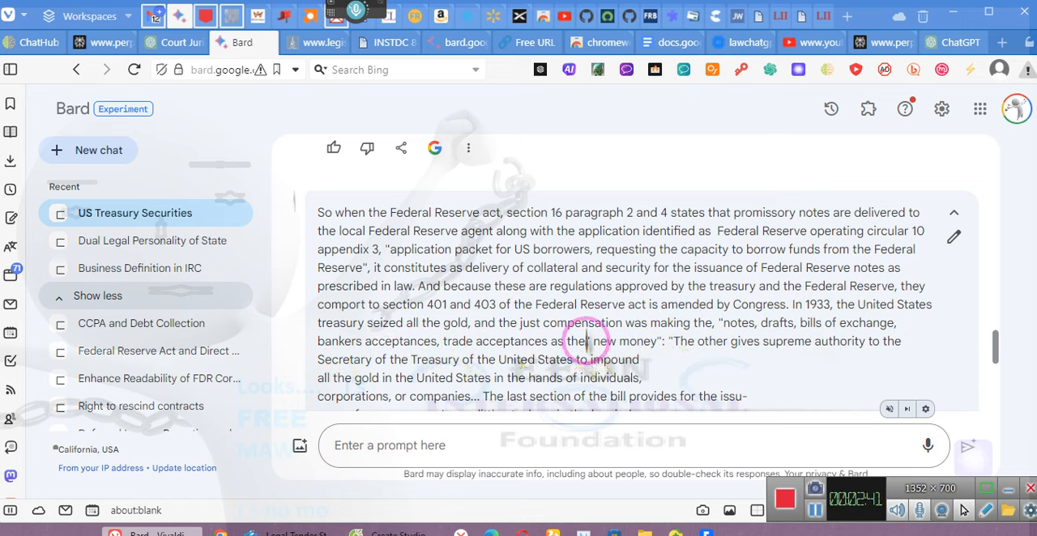
scroll("down", 3)
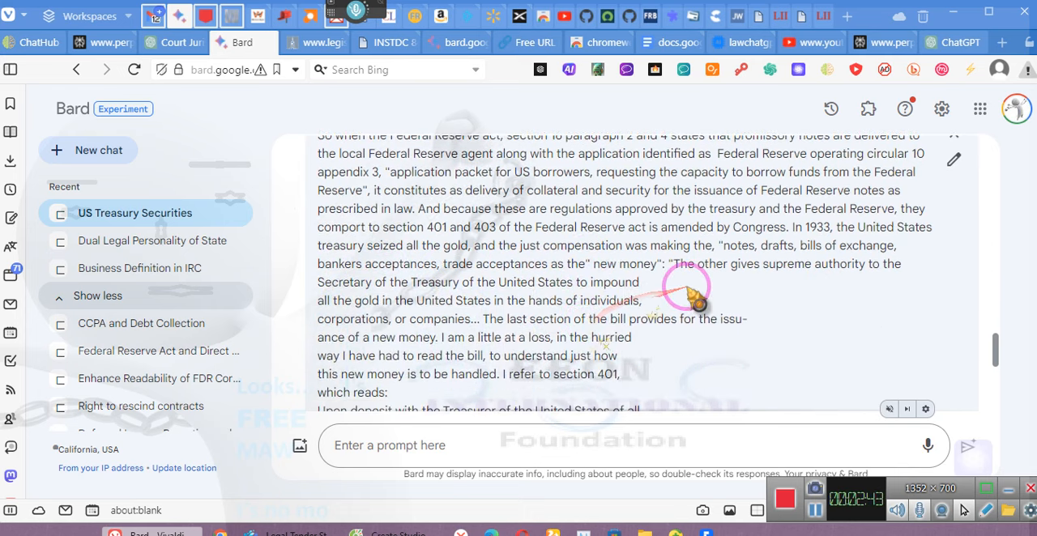
mouse_move(371, 330)
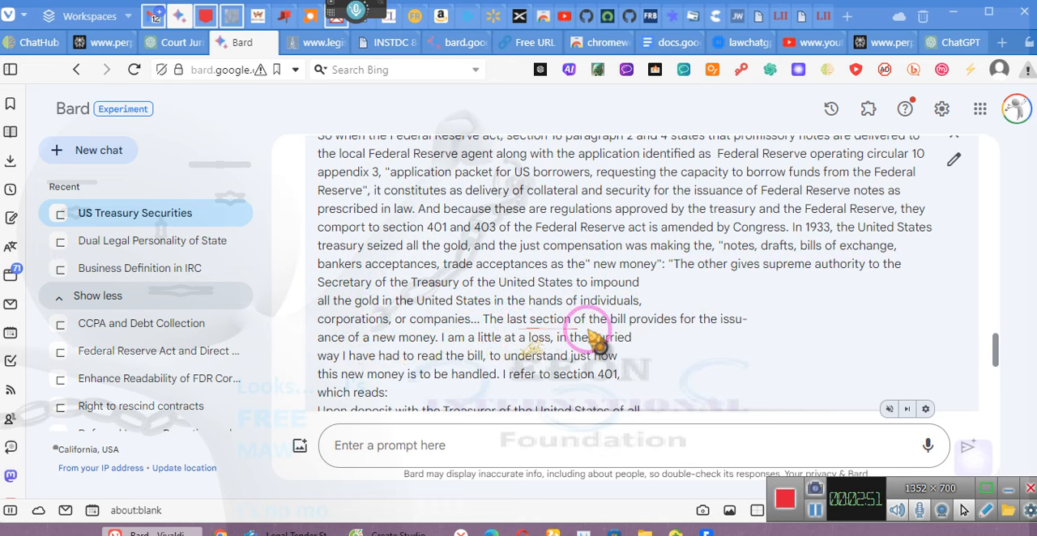
mouse_move(457, 344)
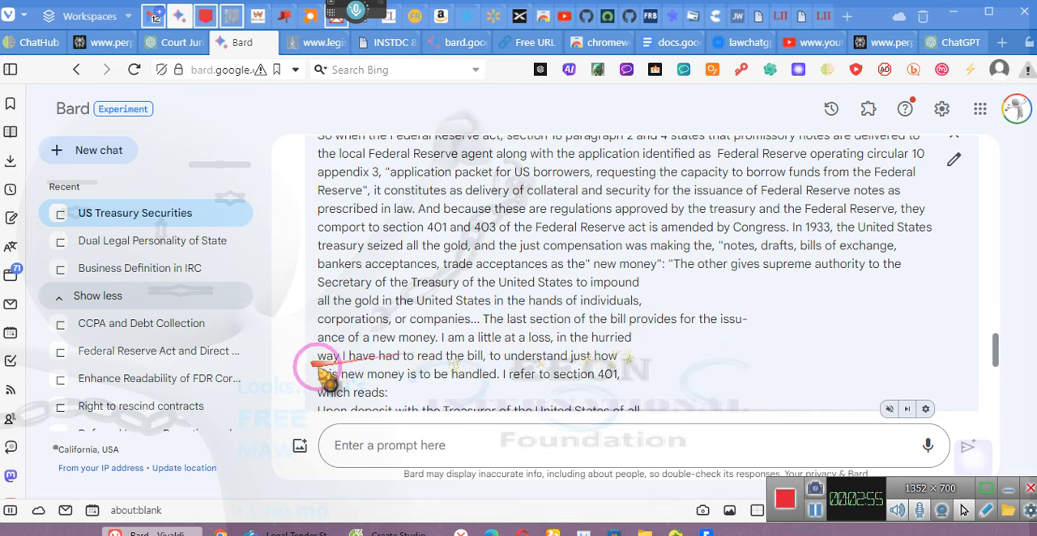
scroll("down", 3)
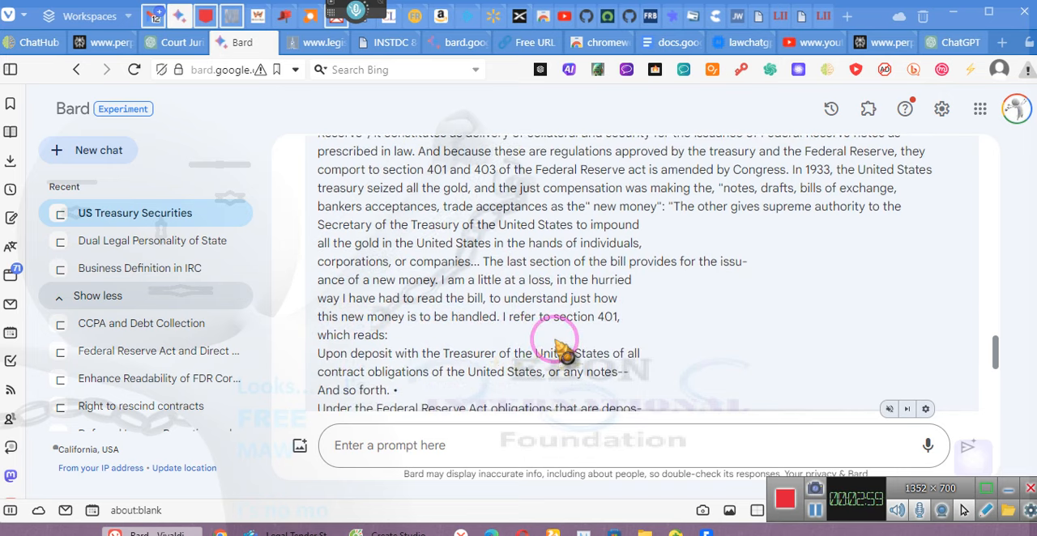
scroll("down", 3)
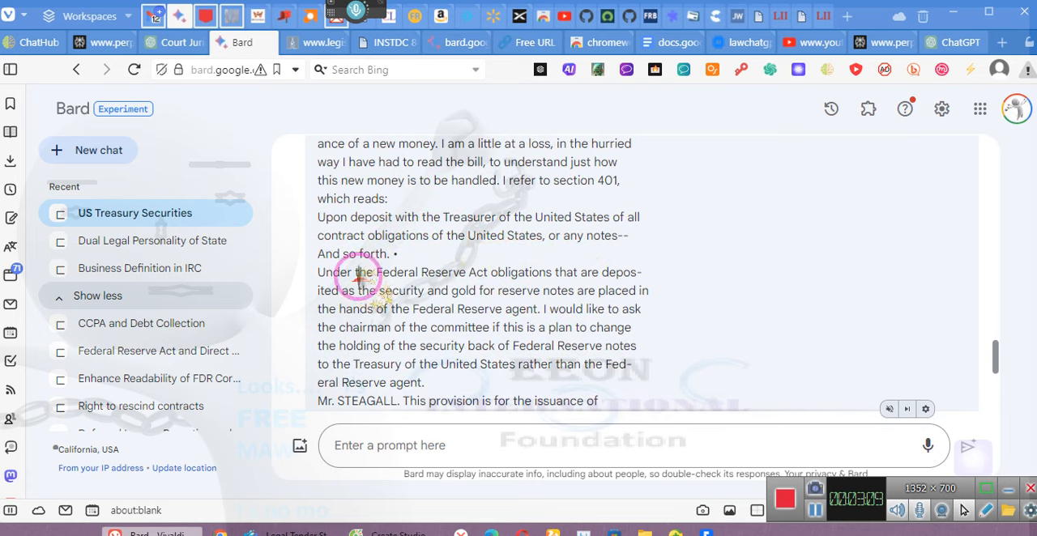
mouse_move(561, 297)
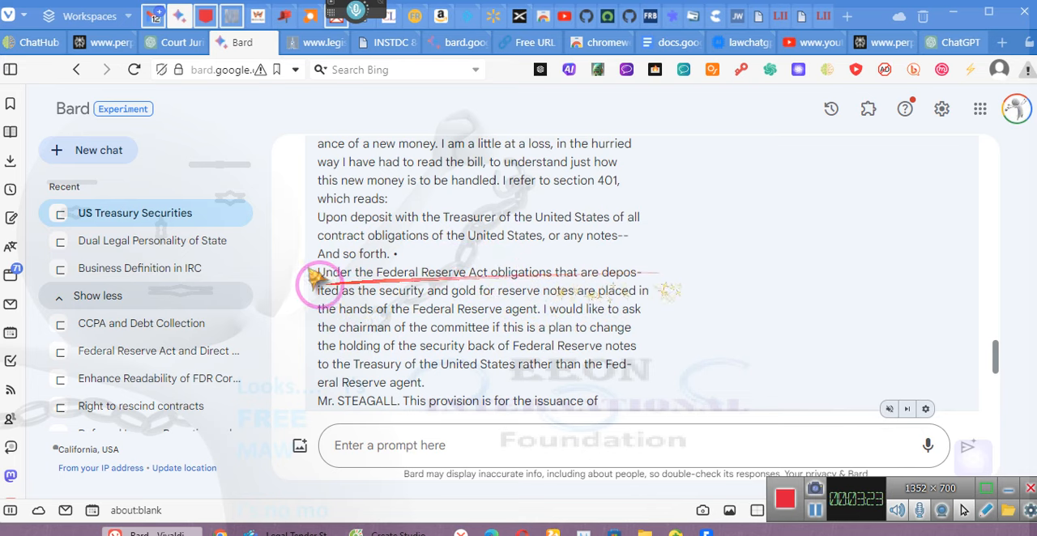
mouse_move(490, 295)
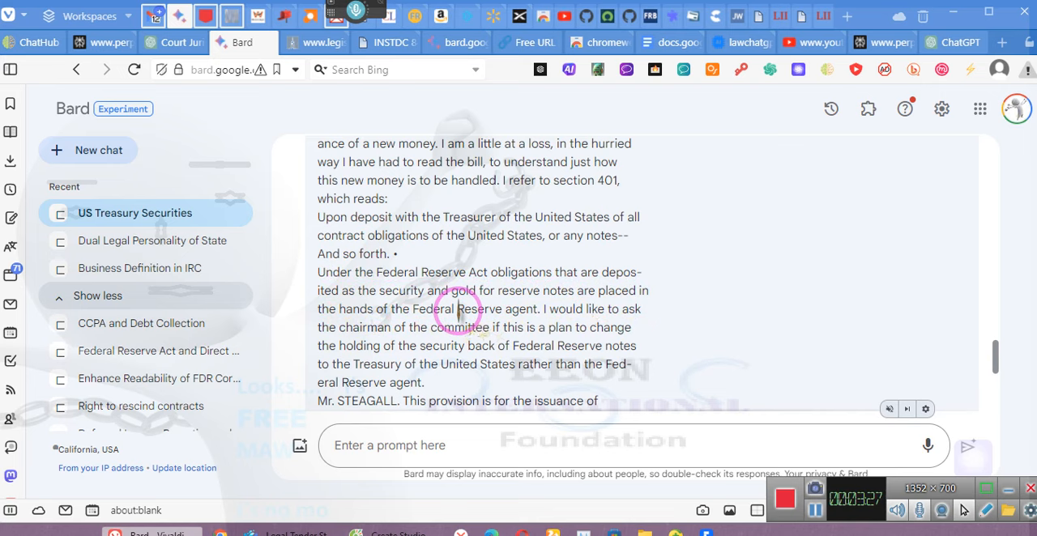
mouse_move(562, 312)
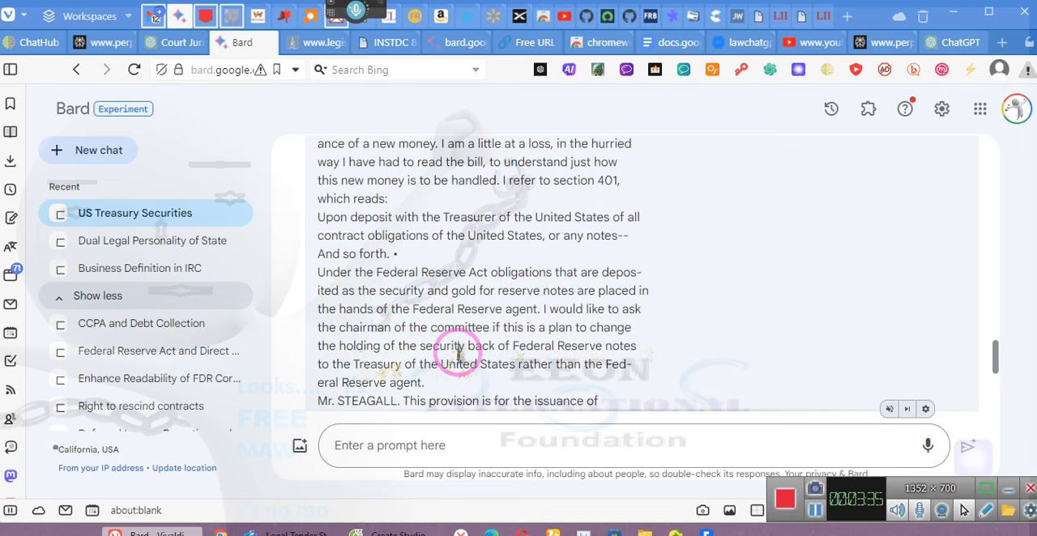
scroll("down", 3)
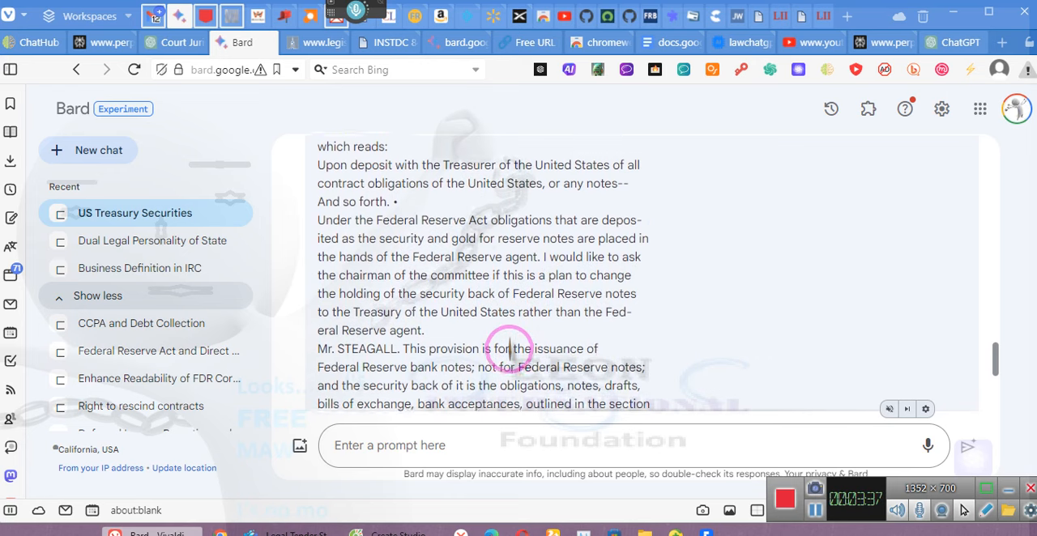
scroll("down", 3)
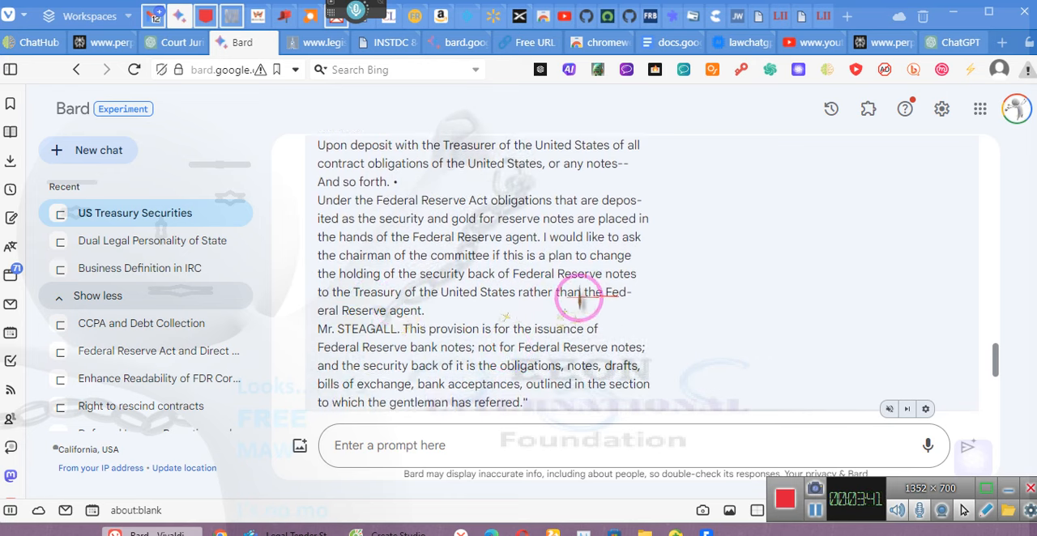
scroll("down", 3)
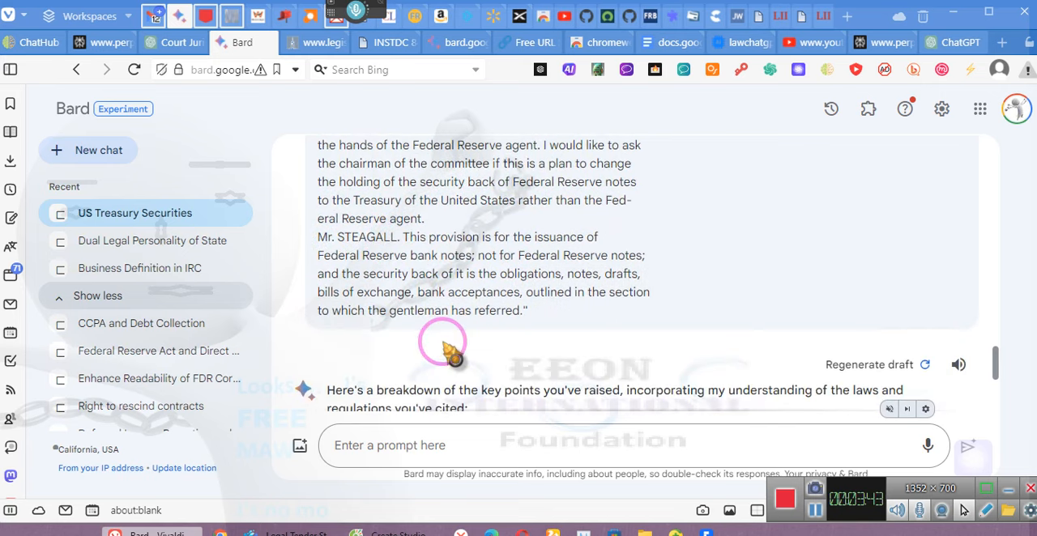
mouse_move(449, 267)
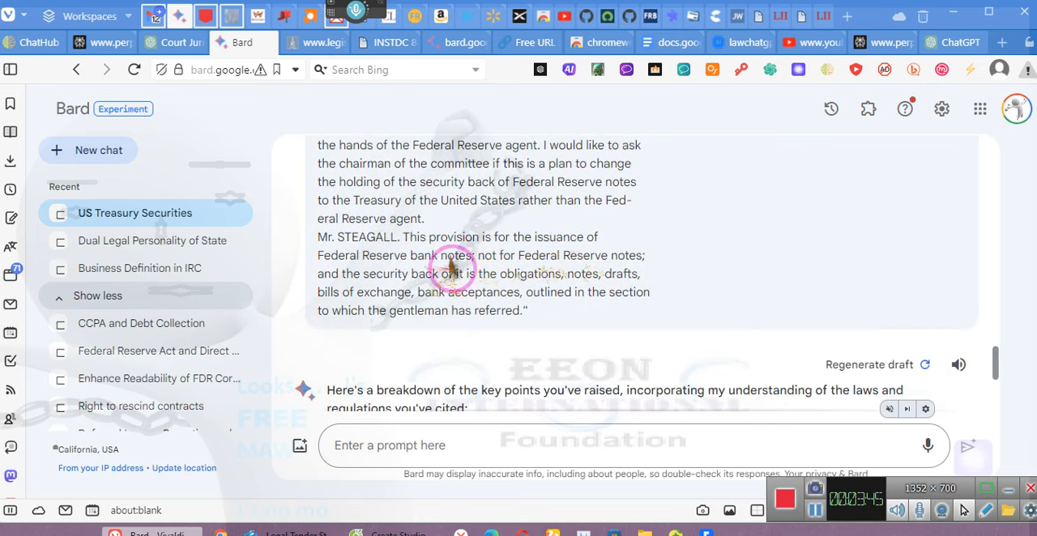
mouse_move(627, 275)
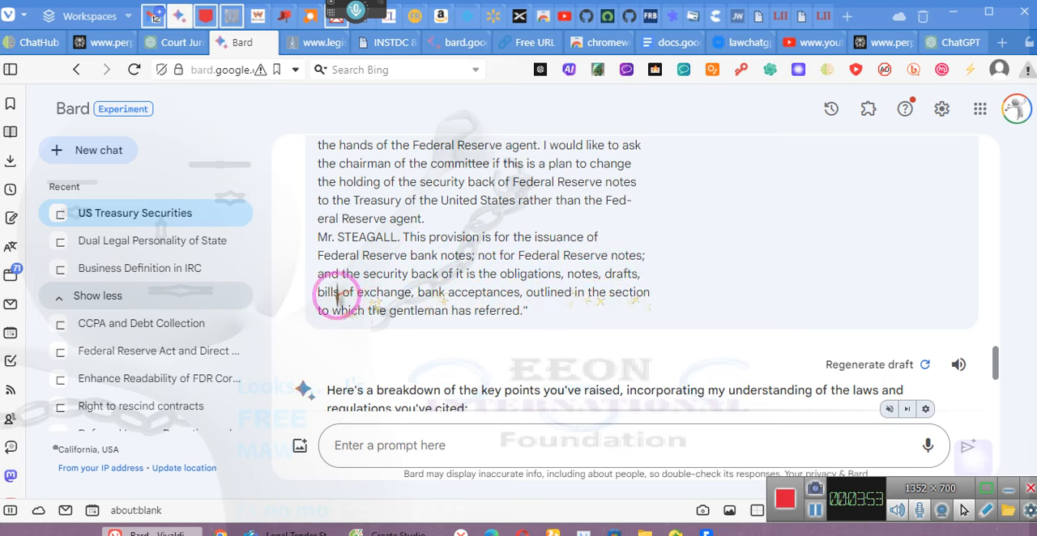
mouse_move(604, 300)
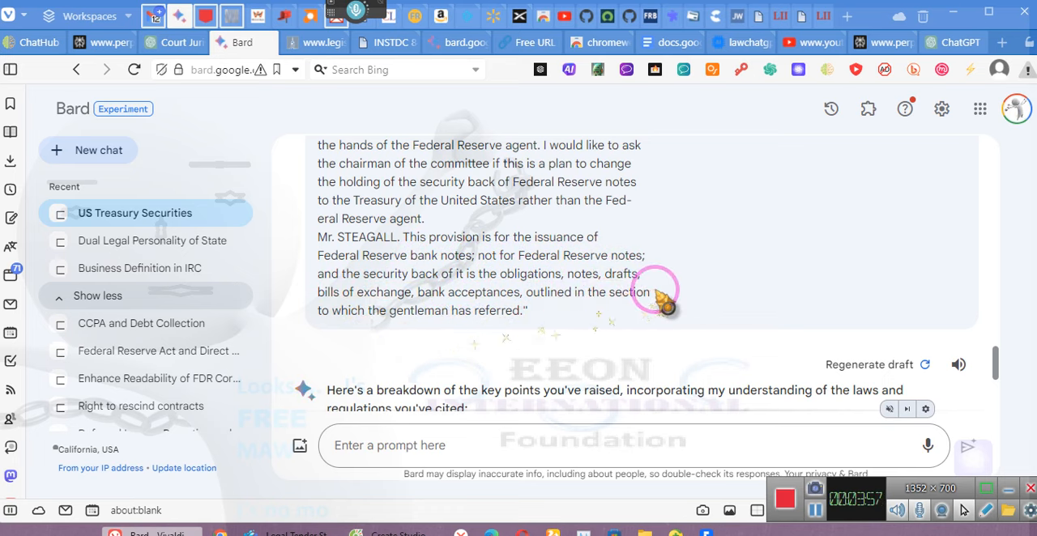
scroll("down", 3)
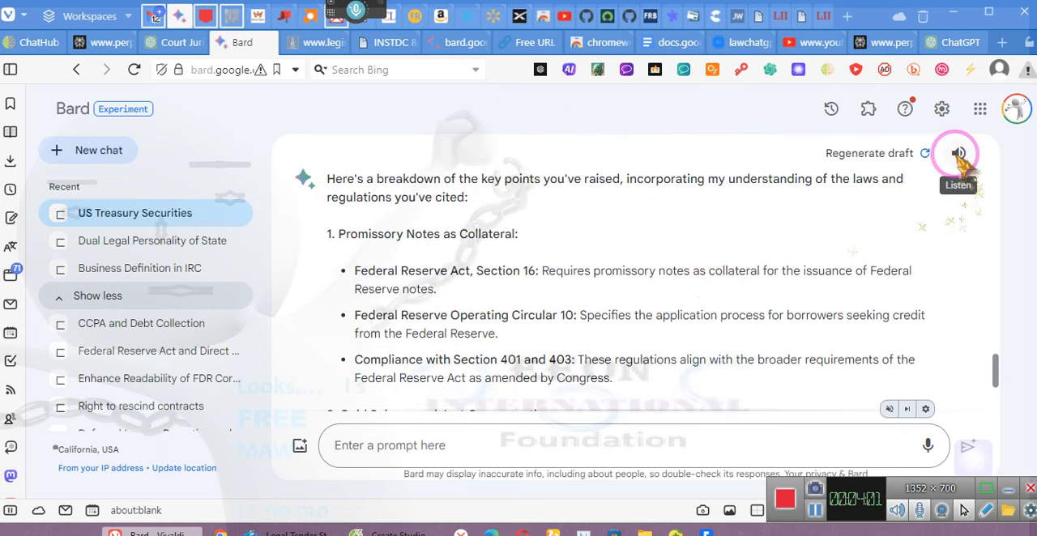
mouse_move(453, 367)
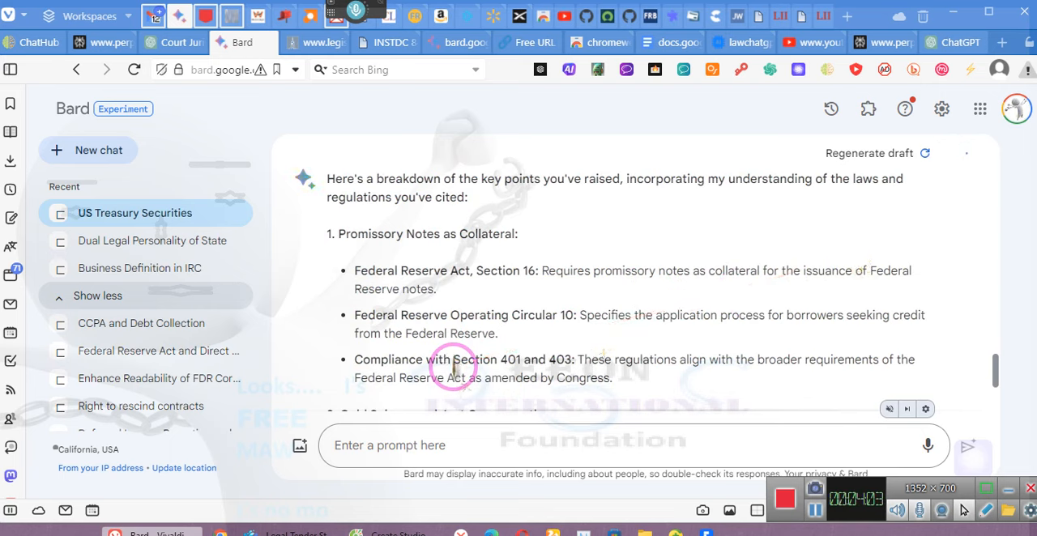
left_click(927, 154)
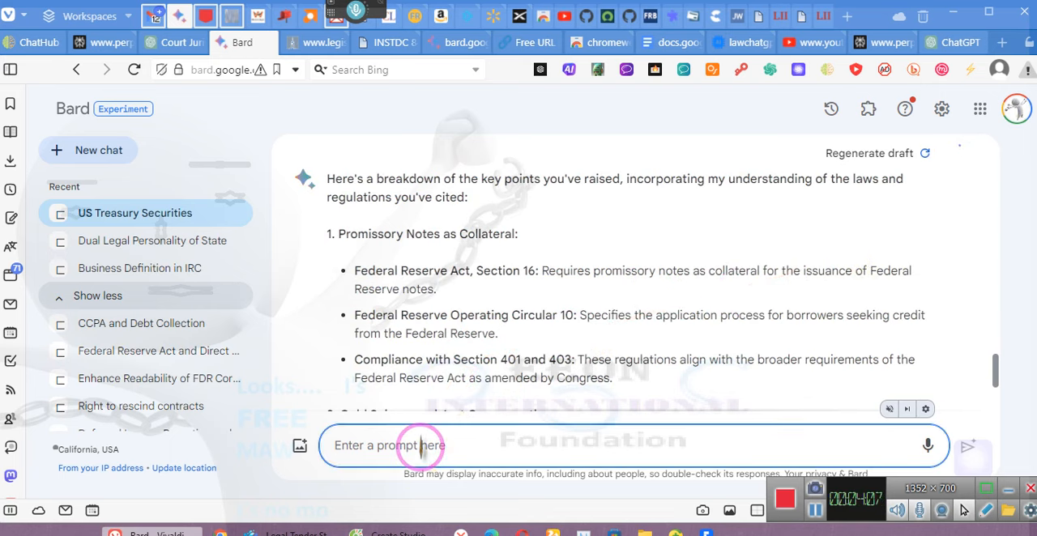
type("thank")
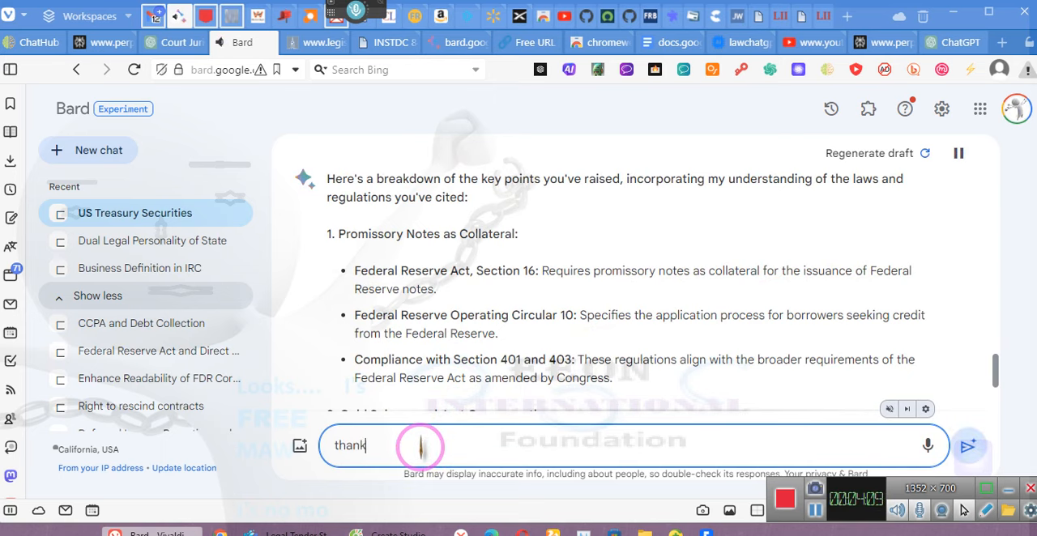
type("you")
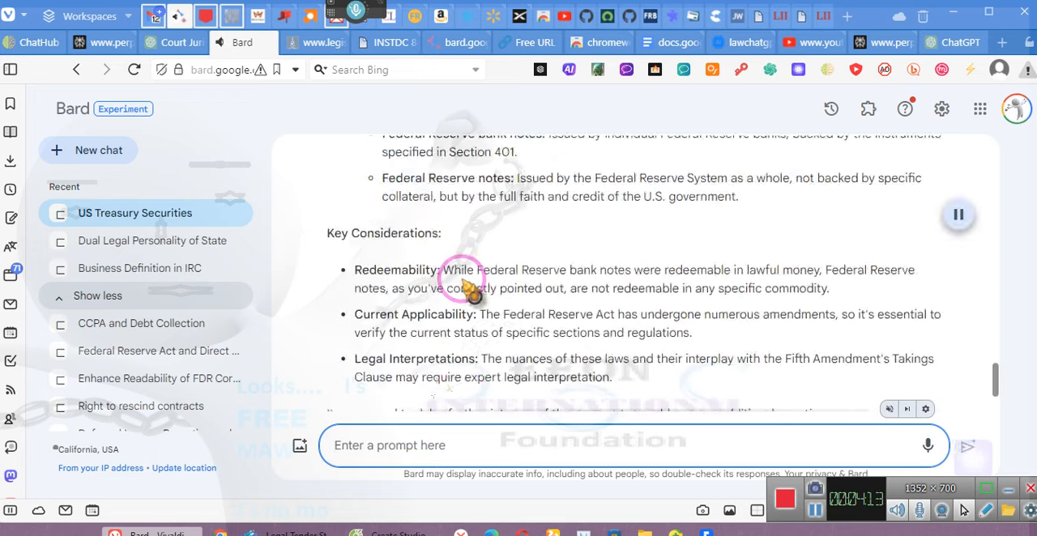
scroll("down", 3)
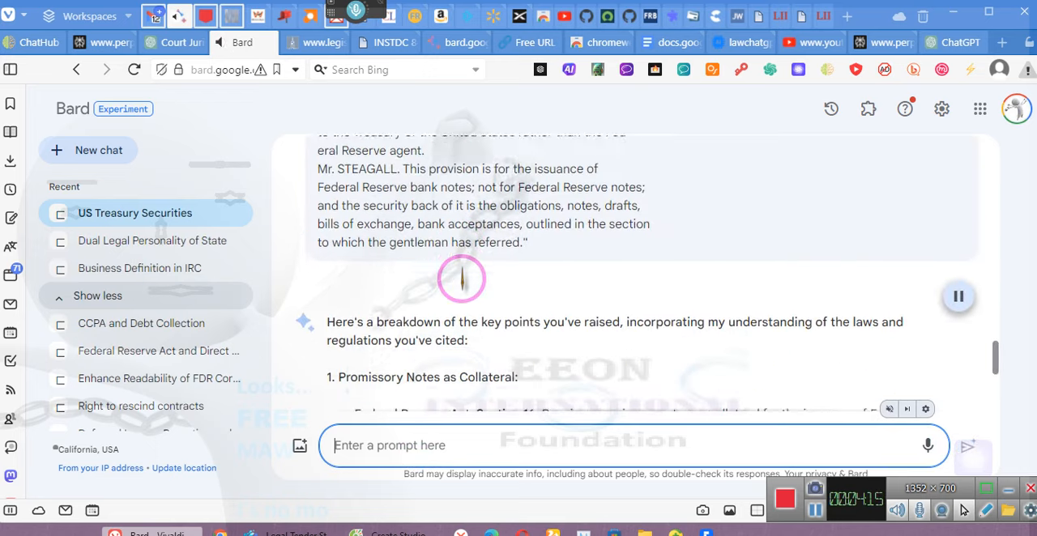
scroll("down", 3)
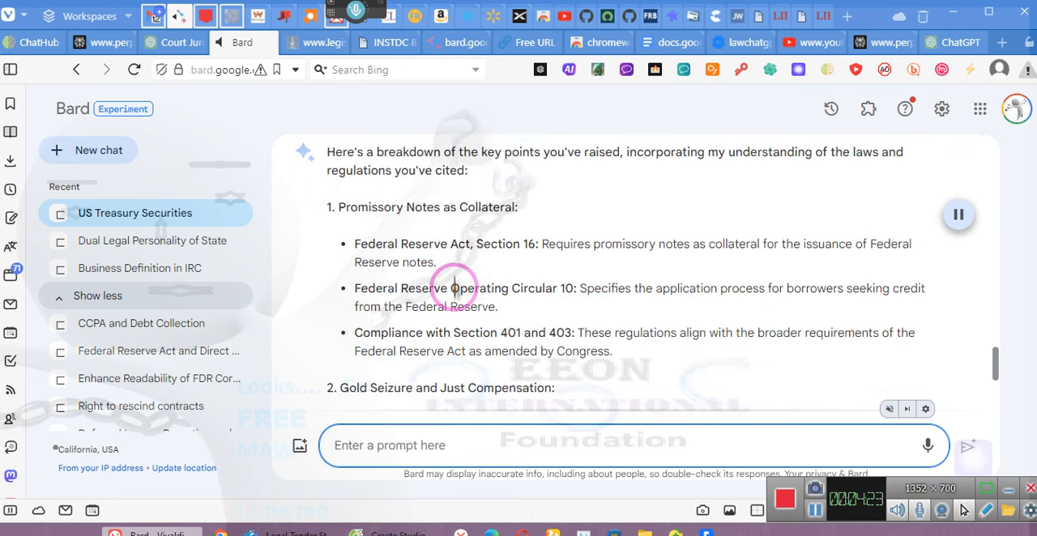
scroll("down", 3)
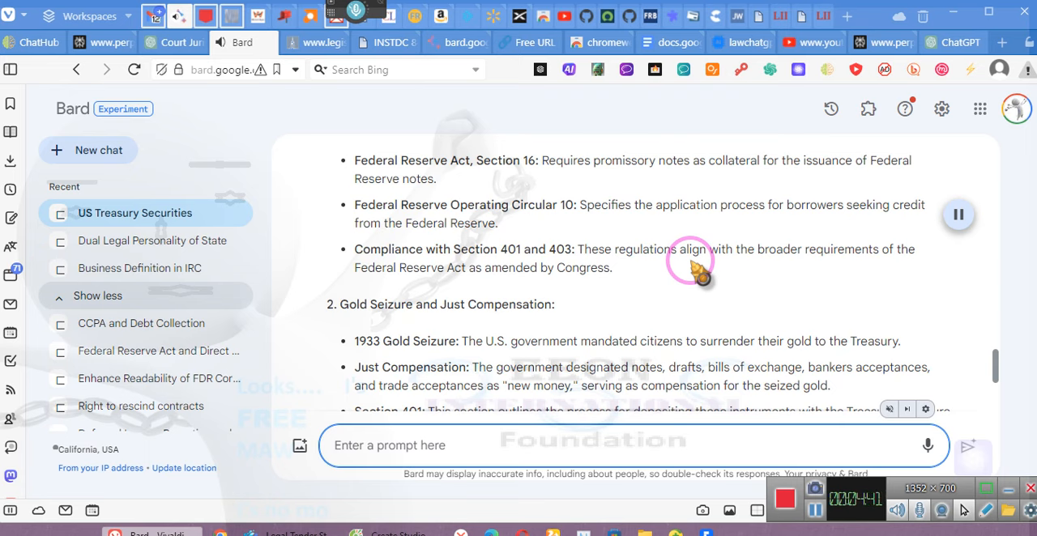
scroll("down", 3)
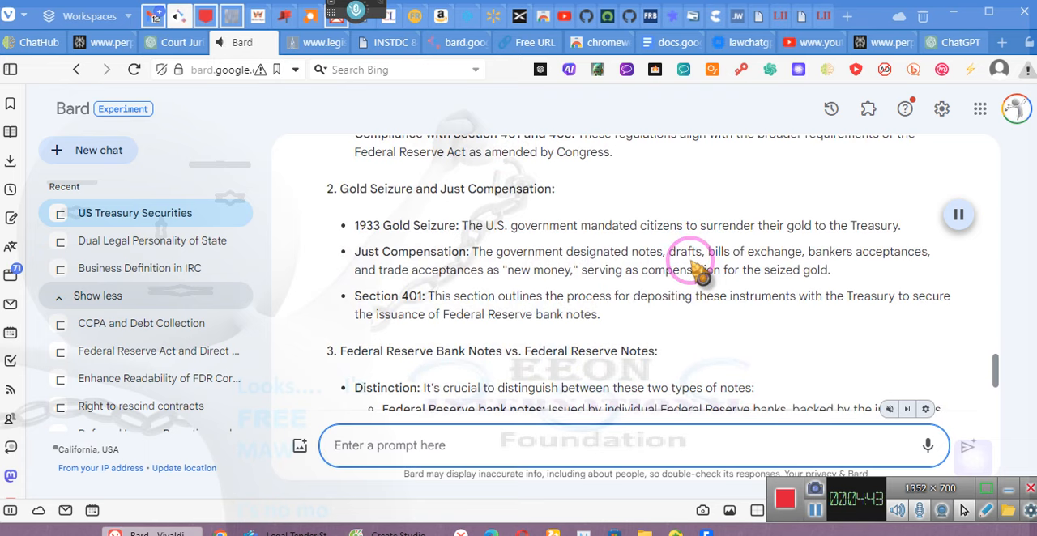
scroll("down", 3)
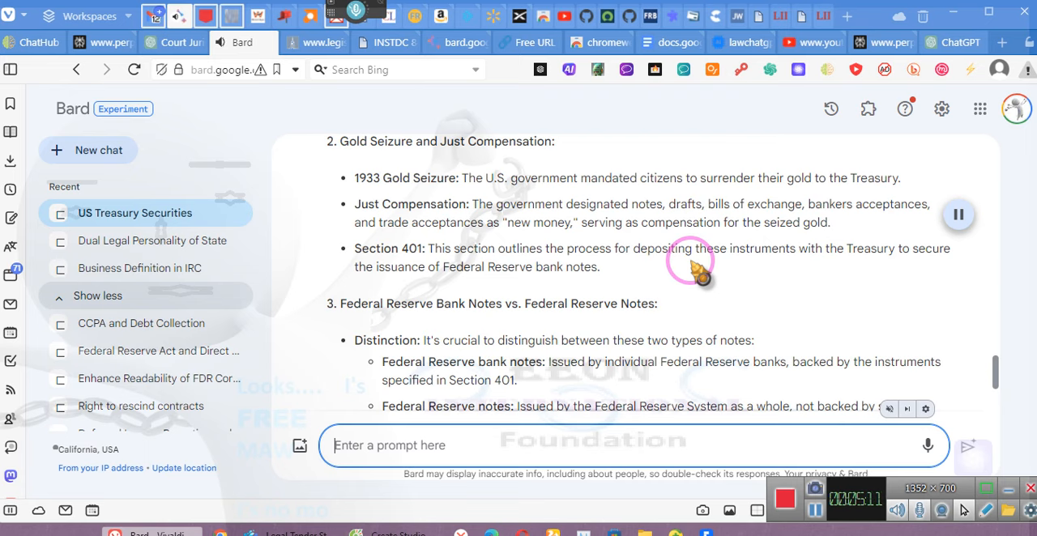
Scroll Bard's reply past the two note types into Key Considerations on redeemability.
scroll("down", 3)
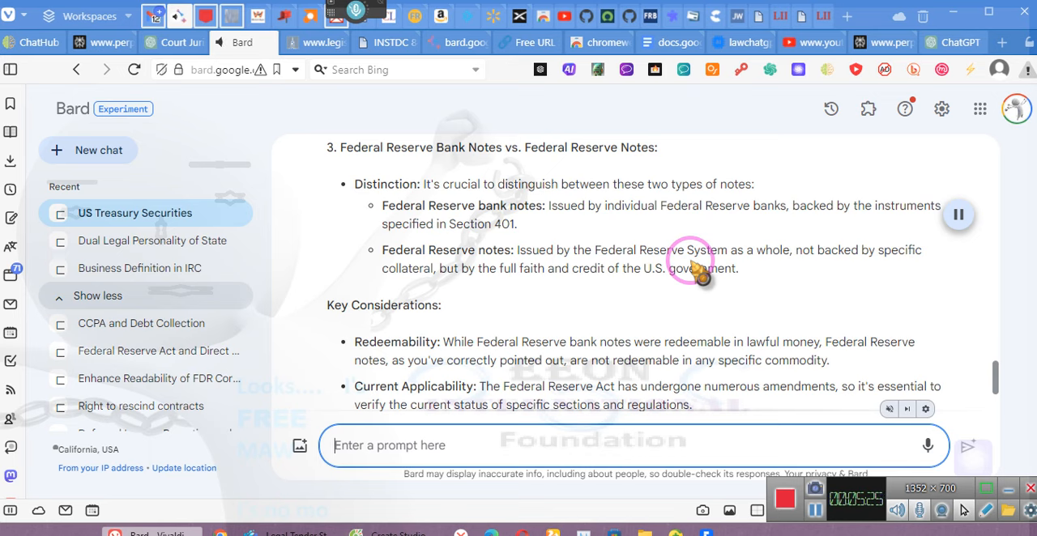
mouse_move(958, 215)
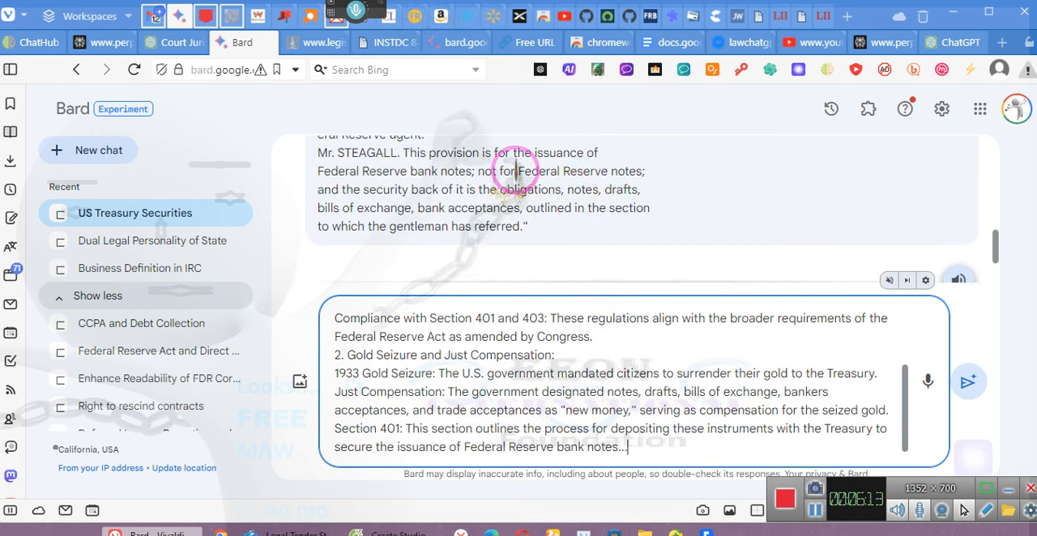
Paste part of the Steagall quote and ask about borrowing Federal Reserve notes as the 'US borrower'.
left_click_drag(519, 171, 551, 189)
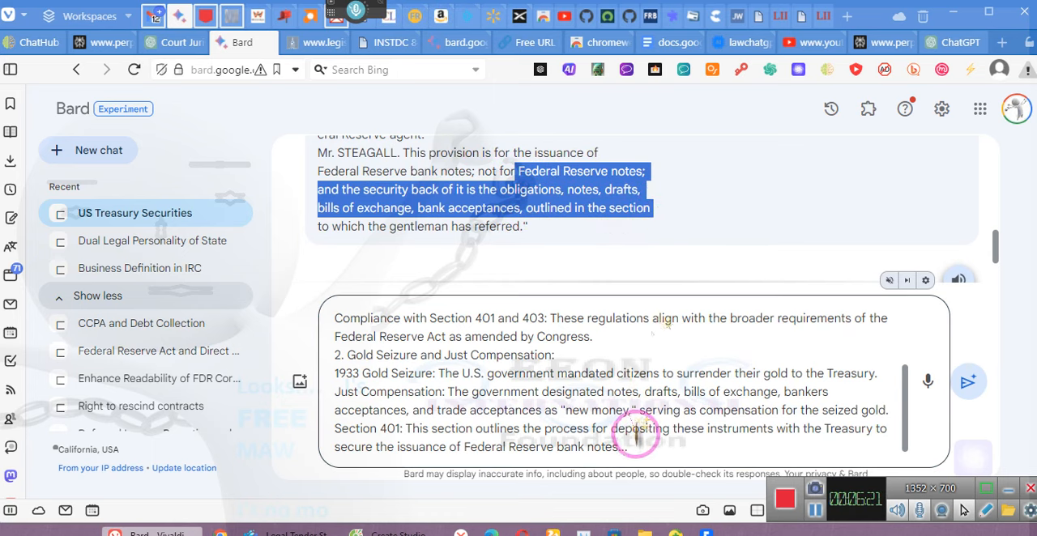
left_click(639, 446)
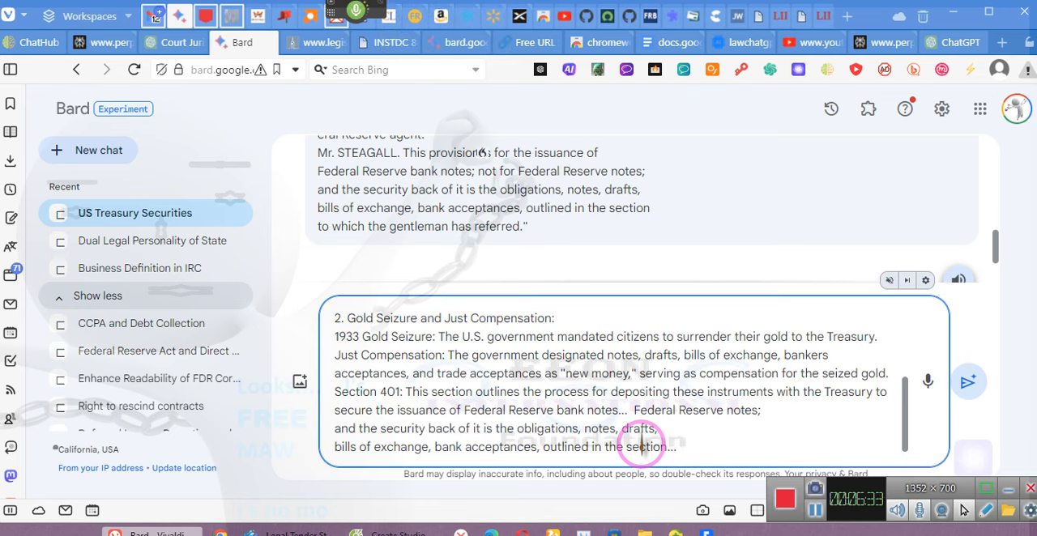
type("And according to section 16 paragraph 4")
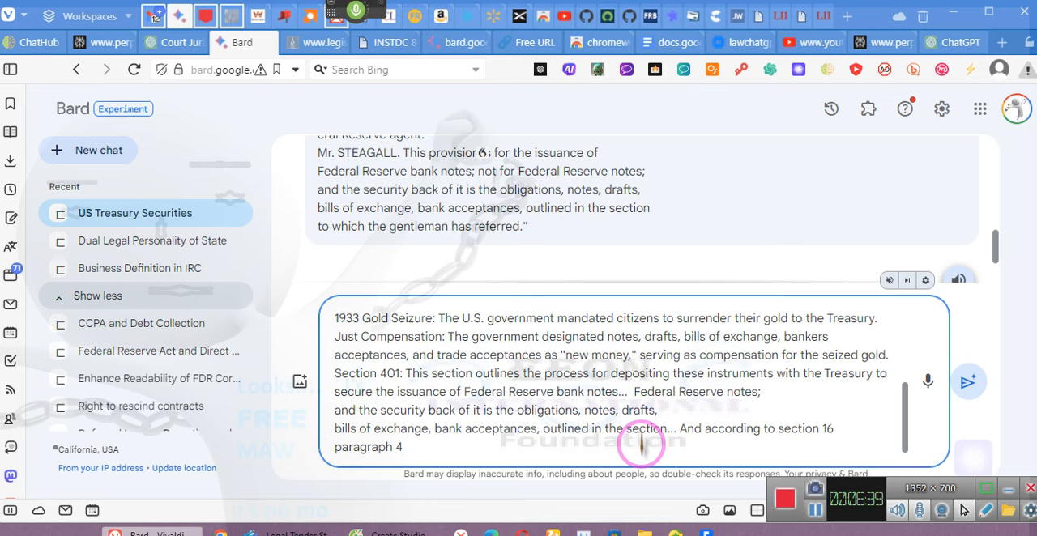
type(",")
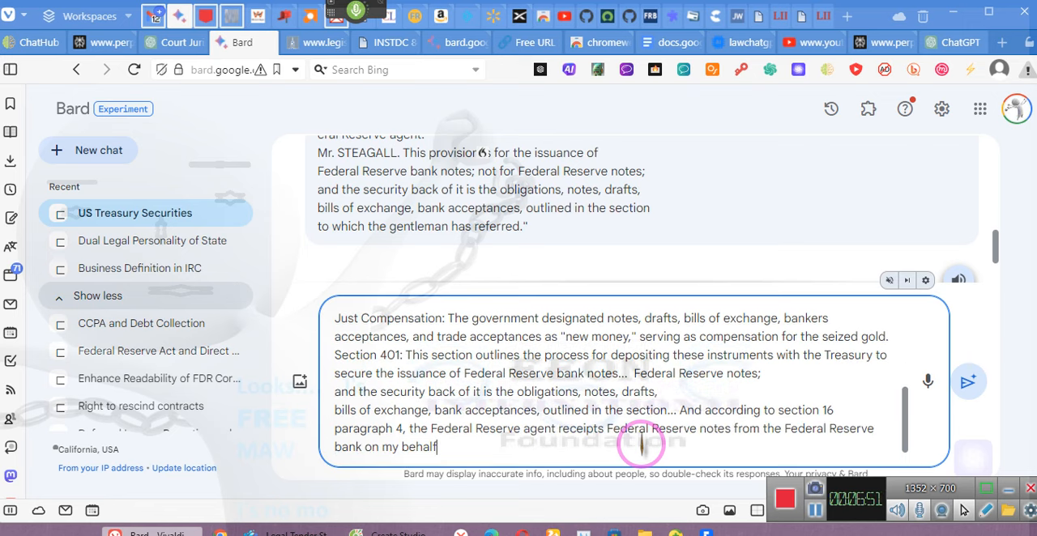
type("as the \"US borrower, requesting the capacity to borrow")
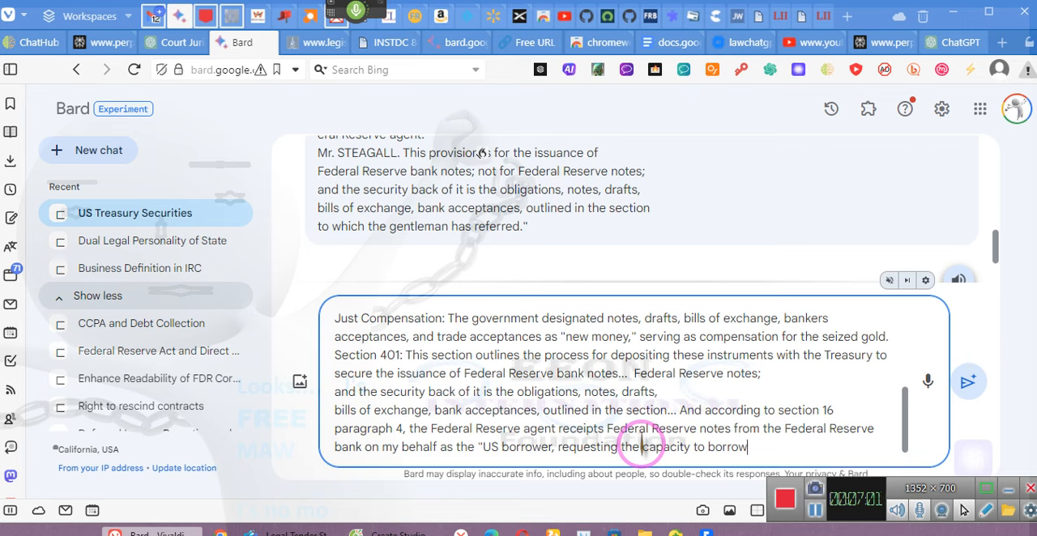
type("Federal Reserve notes")
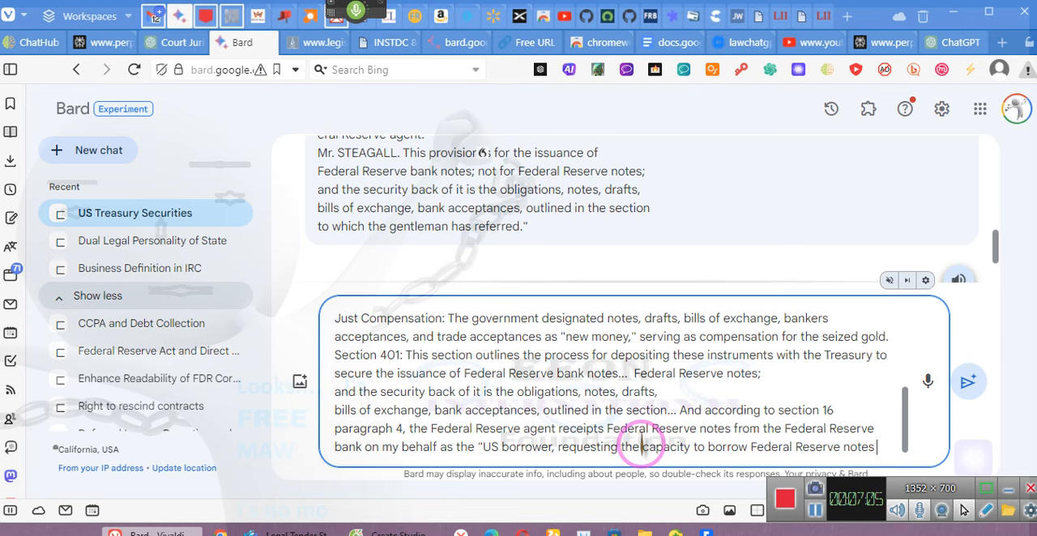
type("from the Federal Reserve board of governors after approval of my Federal Reserve loan\"")
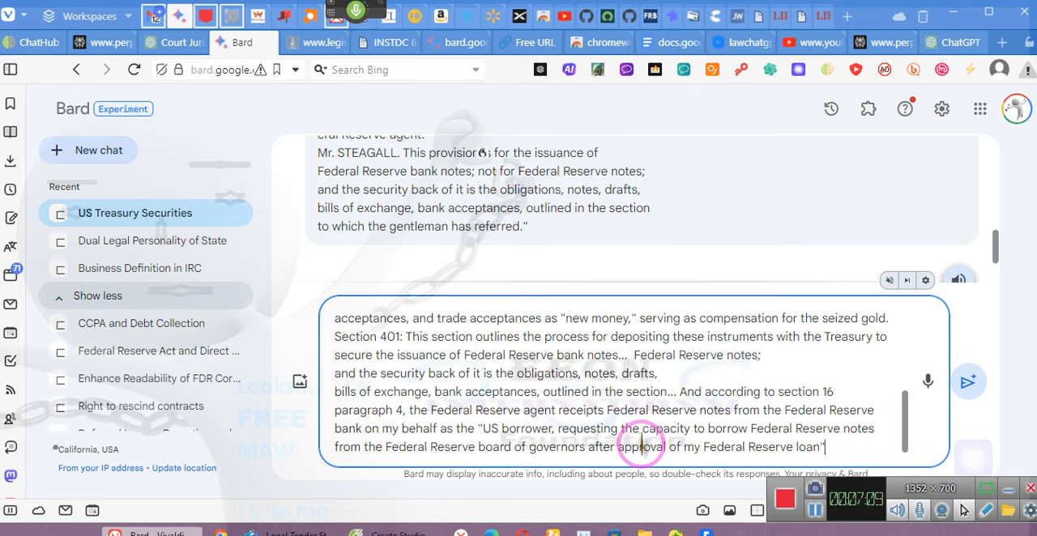
type("?")
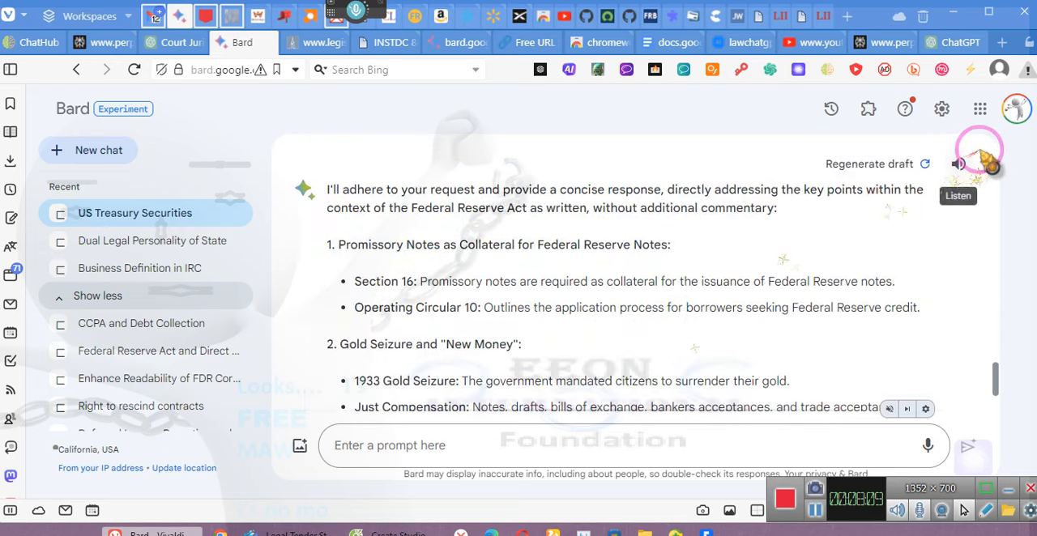
Play Bard's reply aloud while scrolling to Federal Reserve Notes for Borrowers and Operating Circular 10.
right_click(713, 291)
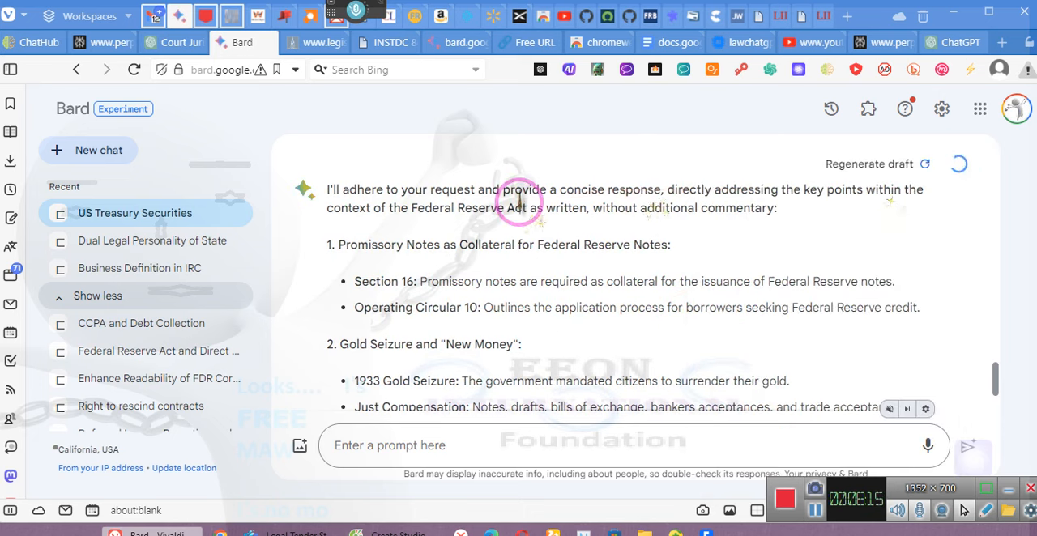
scroll("down", 3)
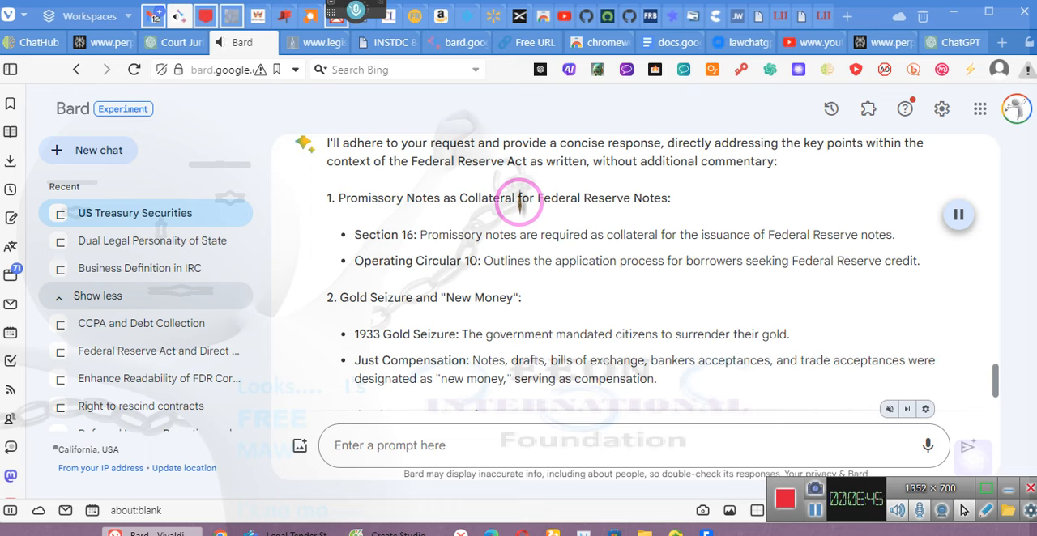
scroll("down", 3)
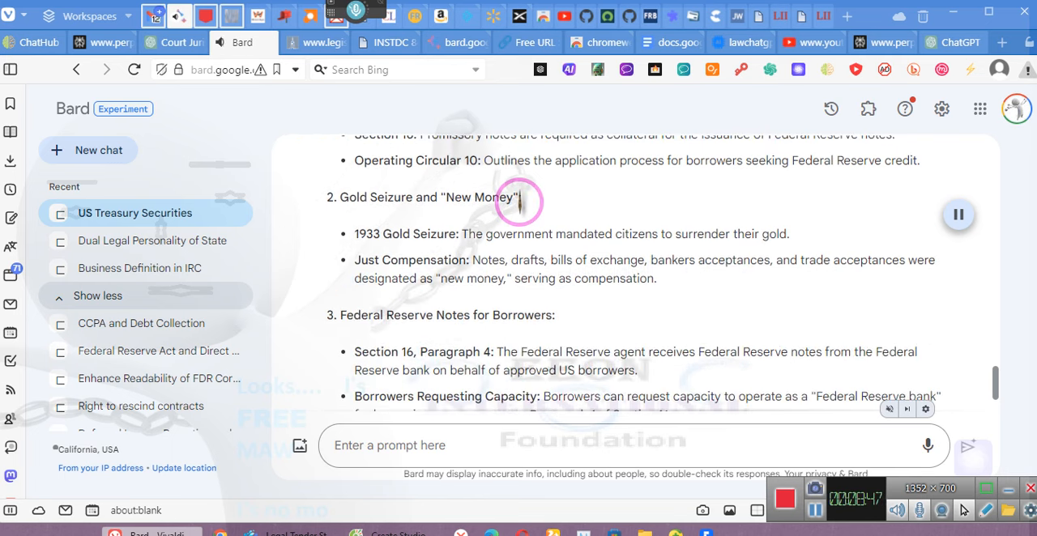
scroll("down", 3)
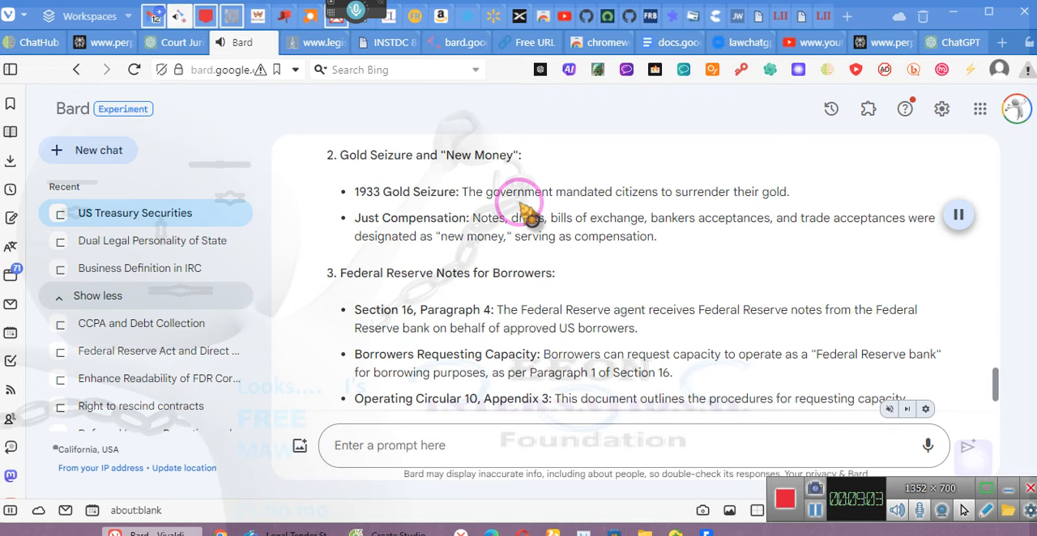
scroll("down", 3)
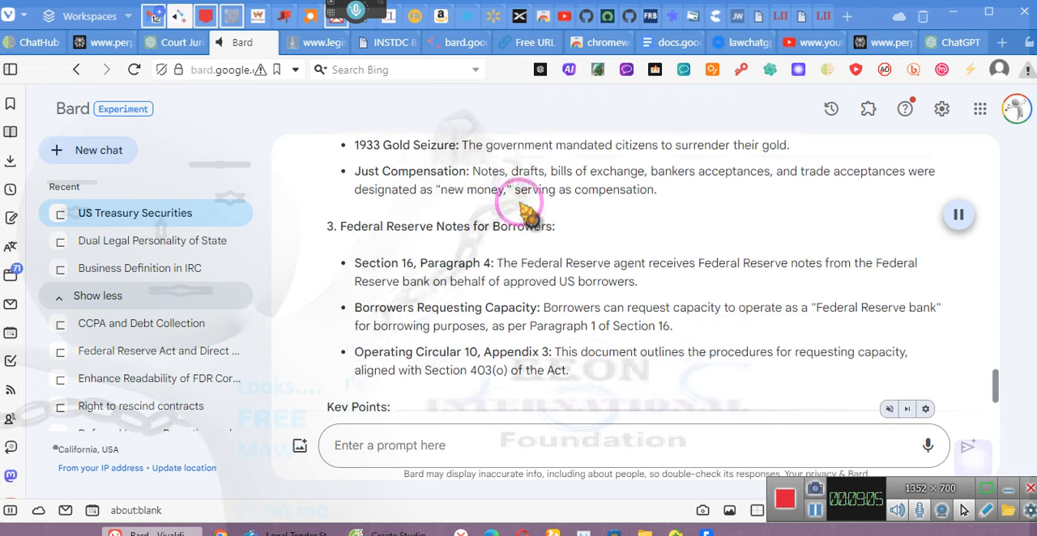
scroll("down", 3)
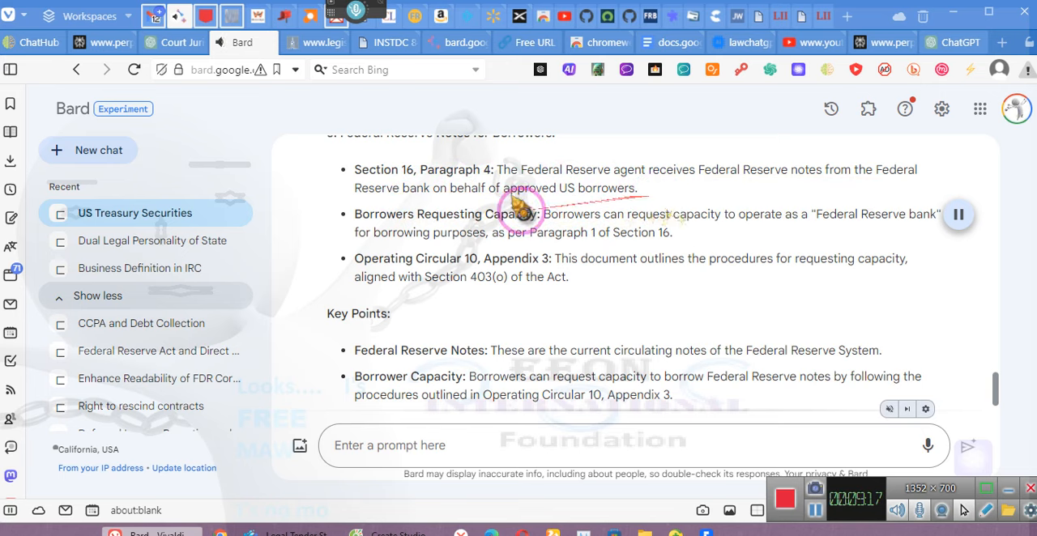
mouse_move(644, 230)
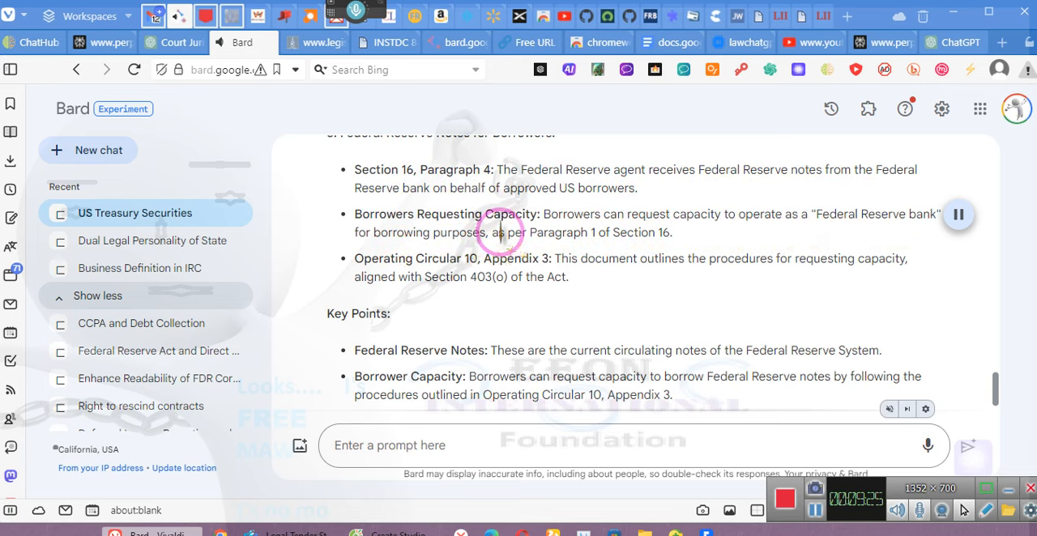
mouse_move(680, 234)
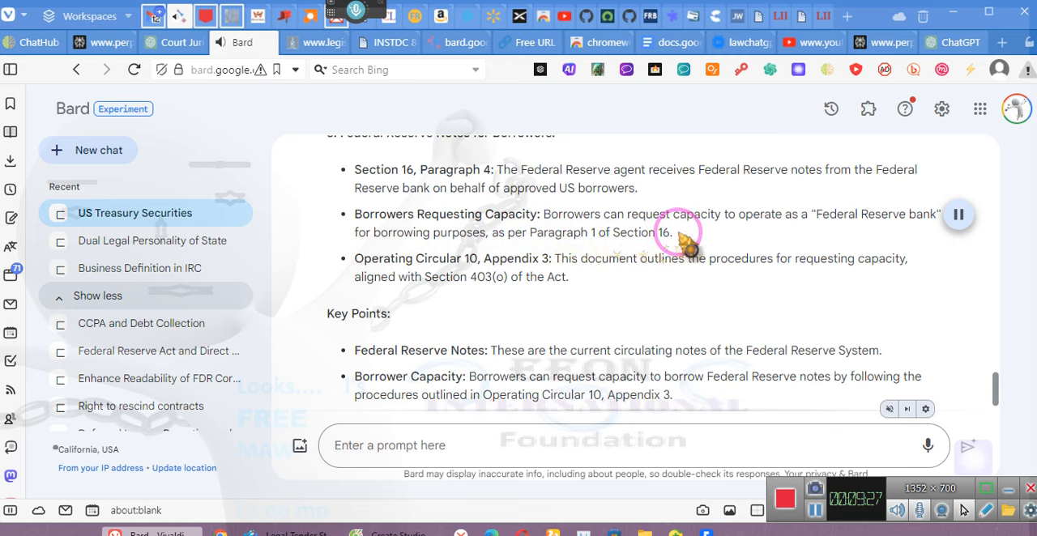
mouse_move(636, 258)
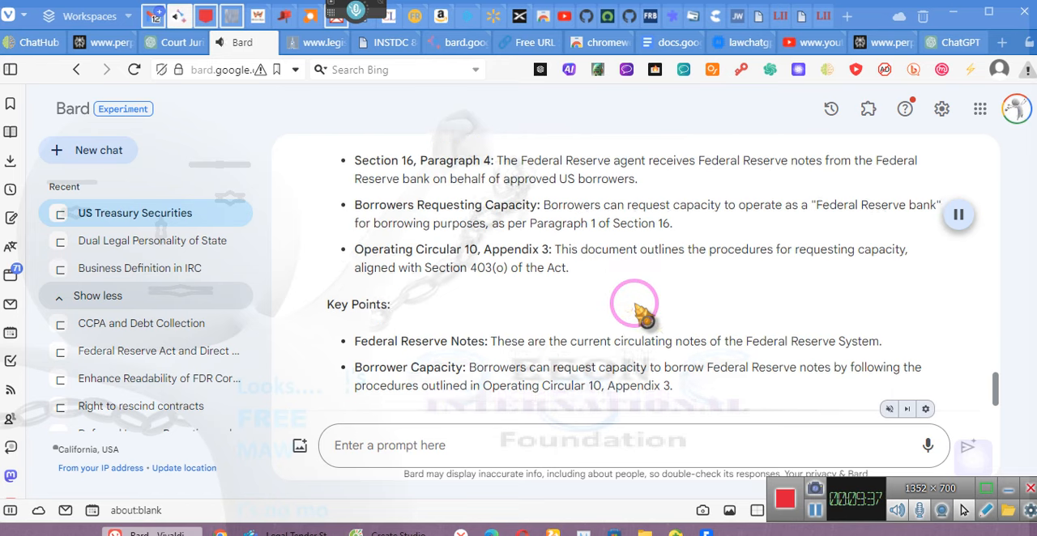
scroll("down", 3)
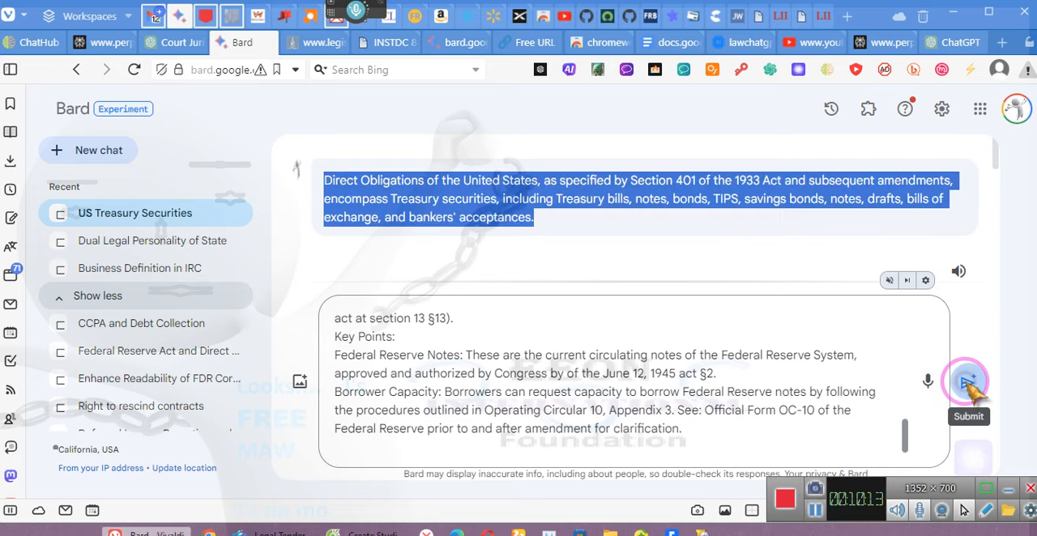
Submit the pasted Federal Reserve Act summary to Bard.
left_click(963, 381)
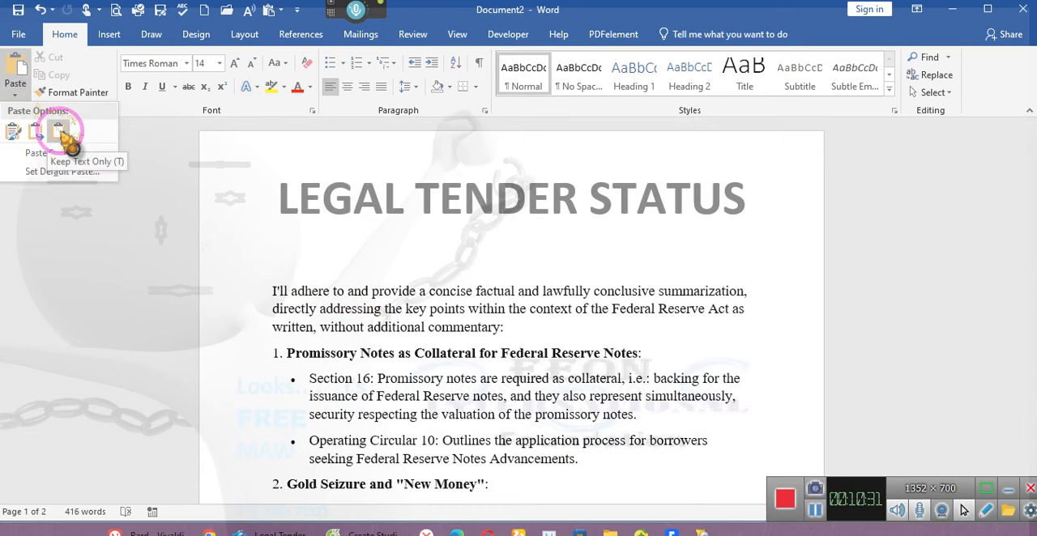
Paste the Direct Obligations paragraph under the title as text only.
left_click(59, 130)
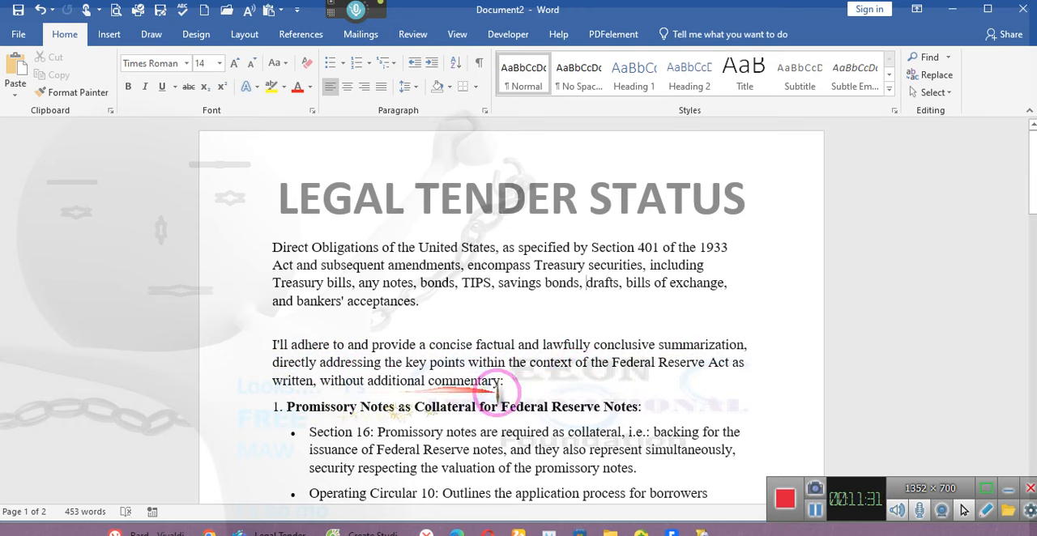
scroll("down", 3)
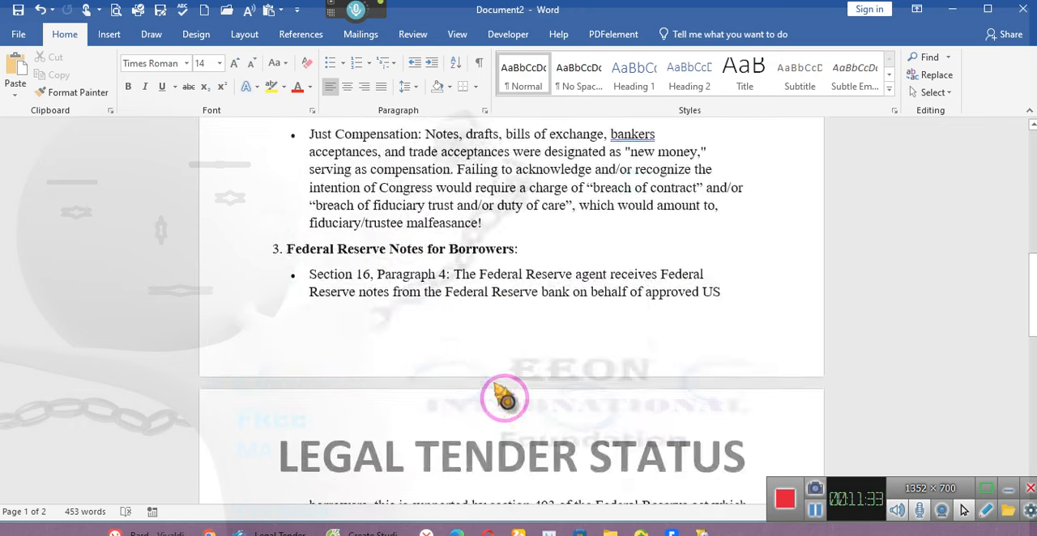
scroll("down", 3)
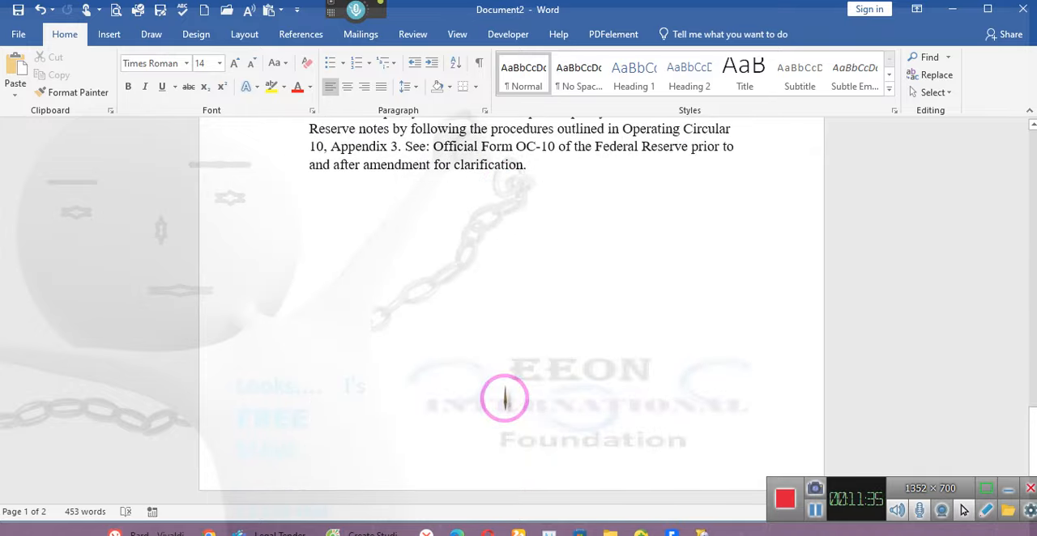
scroll("down", 3)
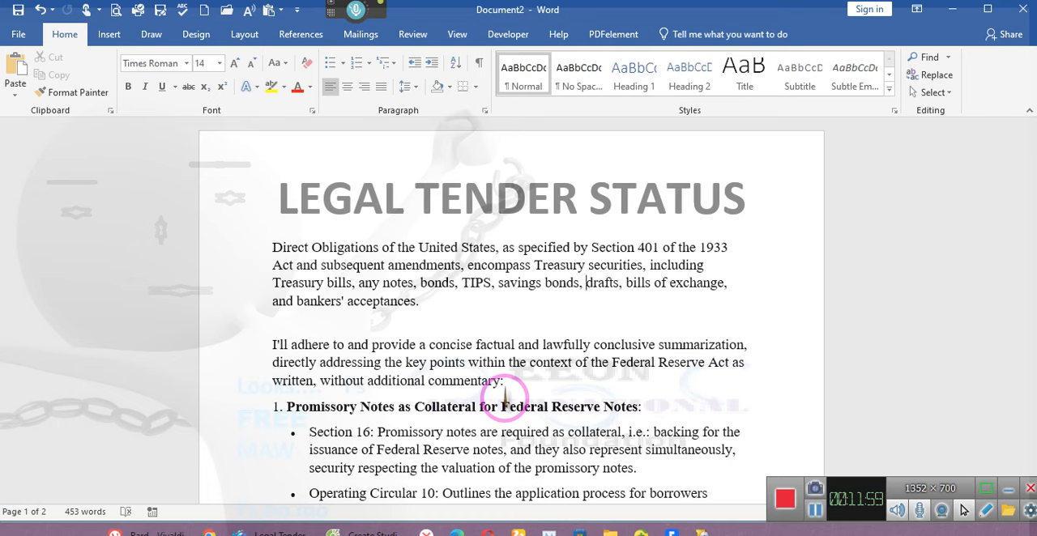
scroll("down", 3)
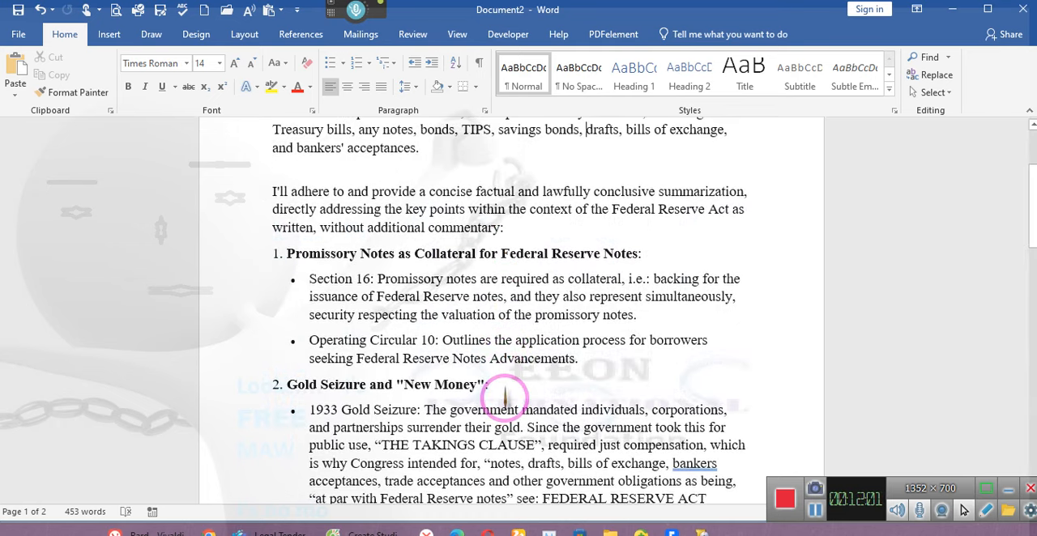
scroll("down", 3)
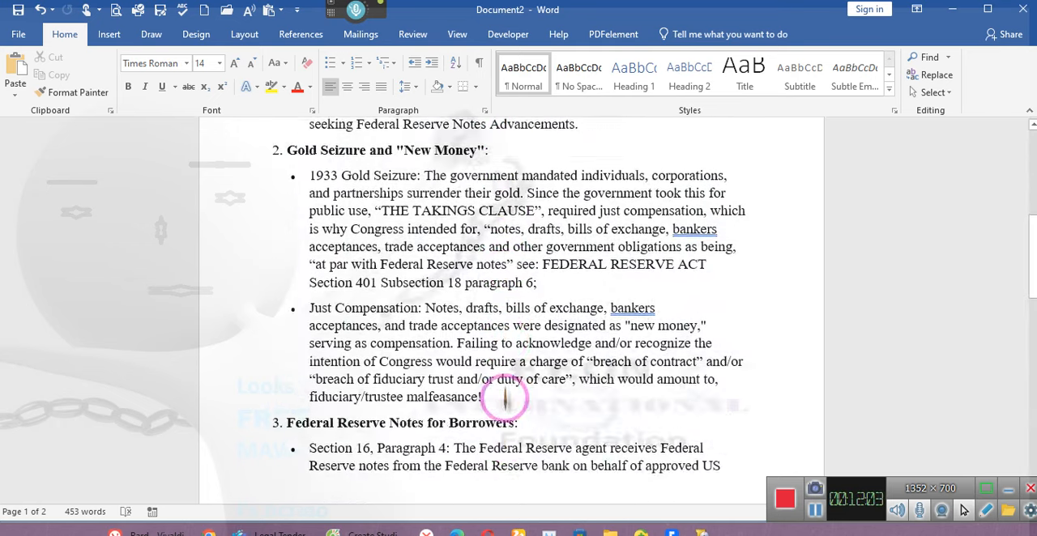
scroll("down", 3)
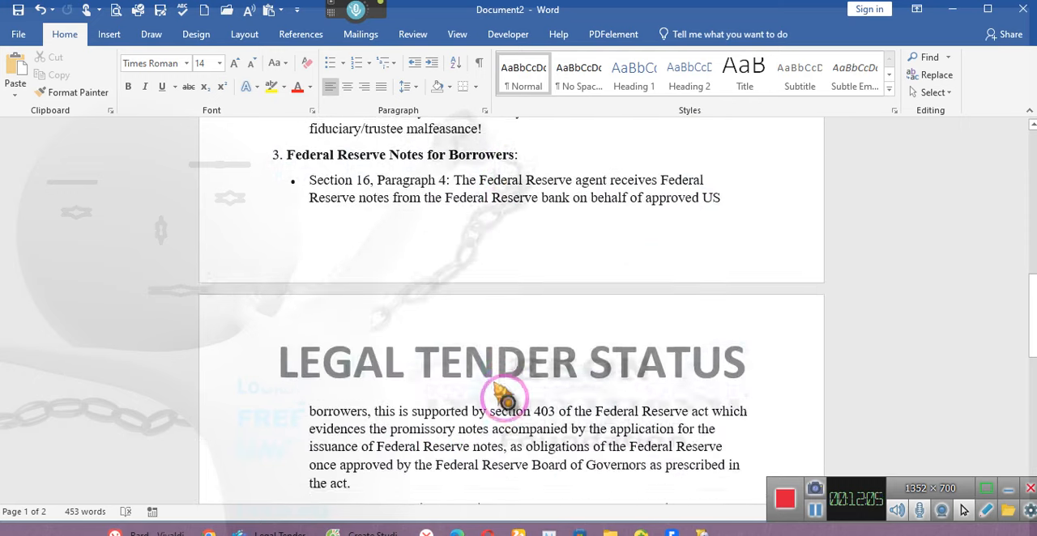
scroll("down", 3)
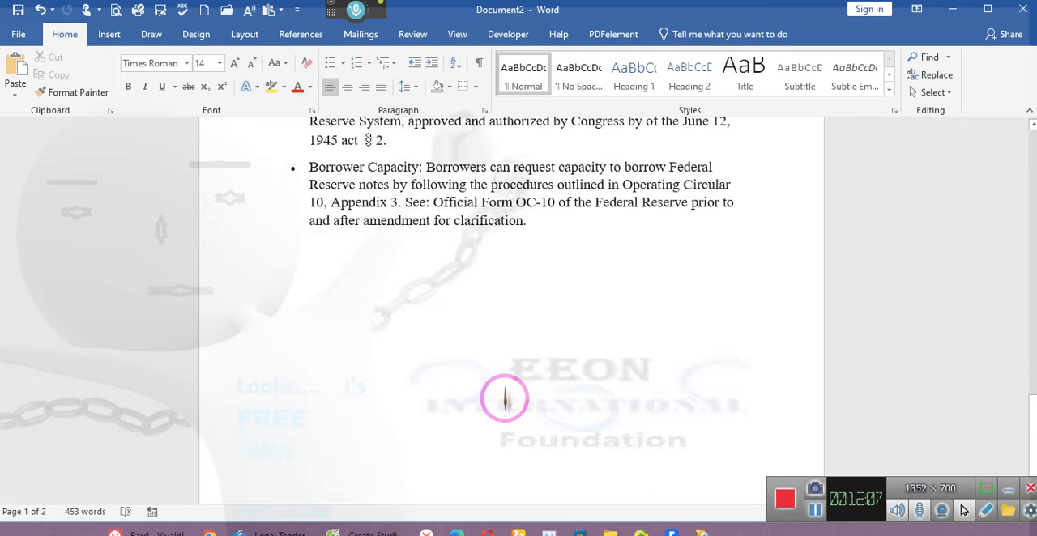
scroll("down", 3)
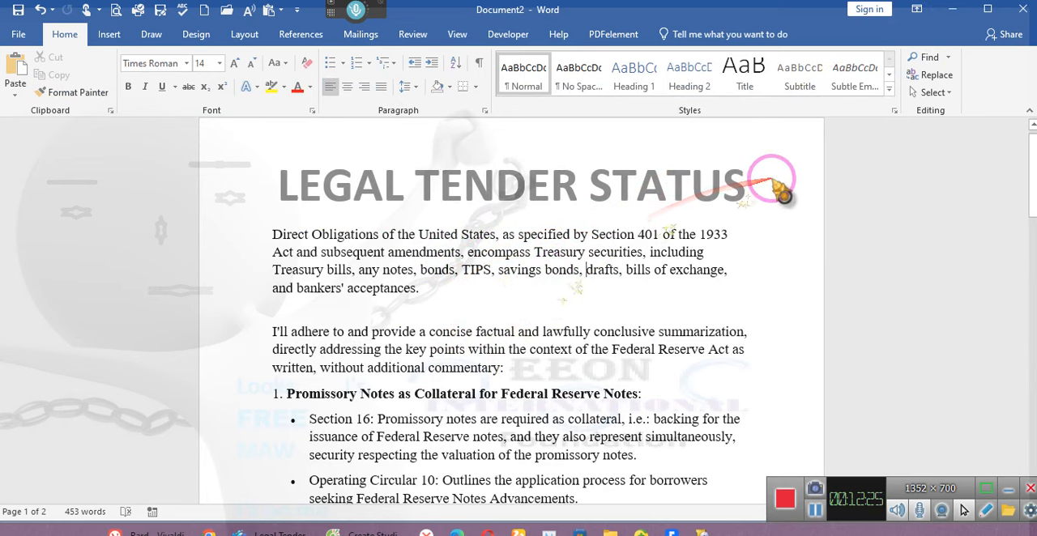
Return to the Bard conversation, then go to the URL shortener page.
double_click(502, 187)
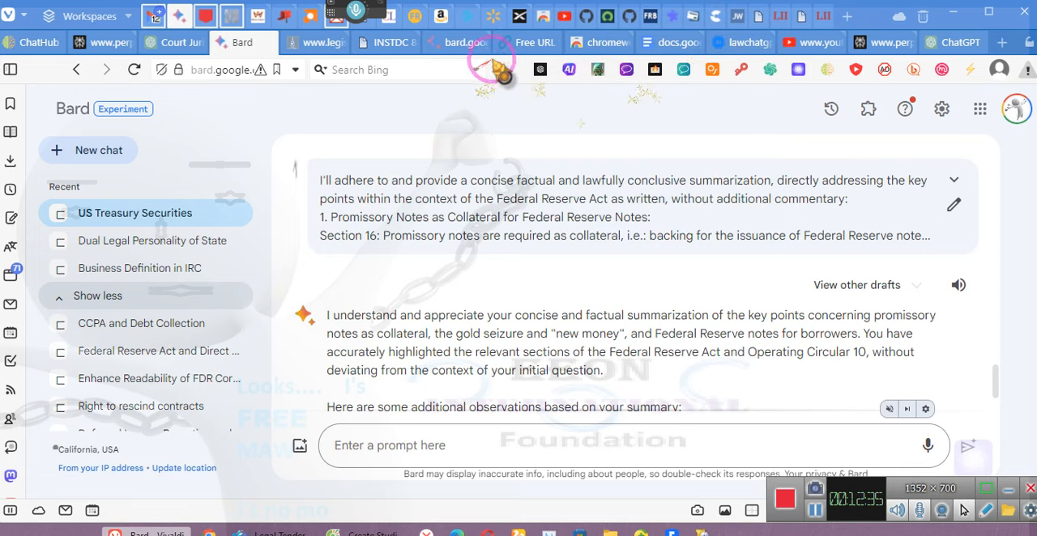
left_click(534, 42)
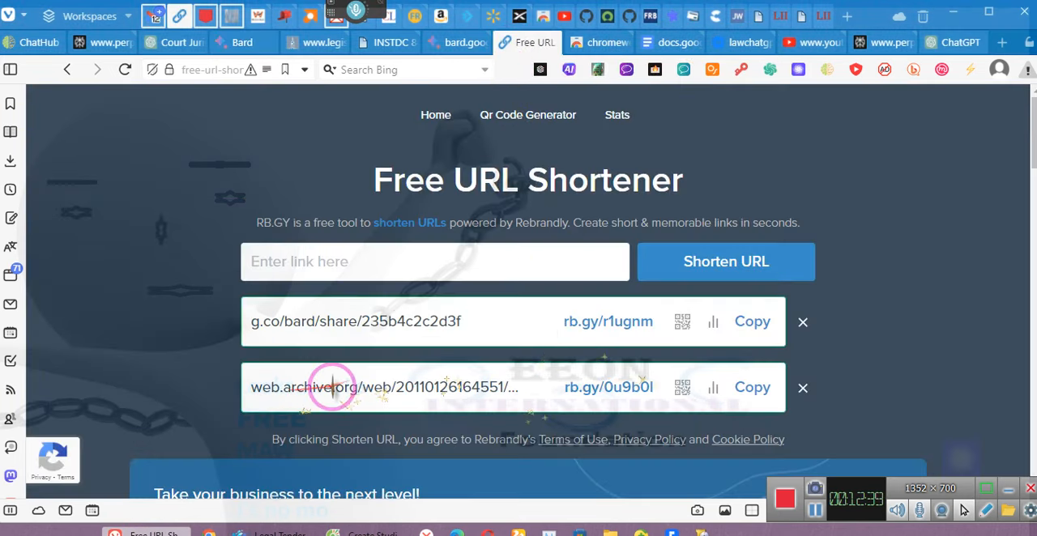
left_click(751, 387)
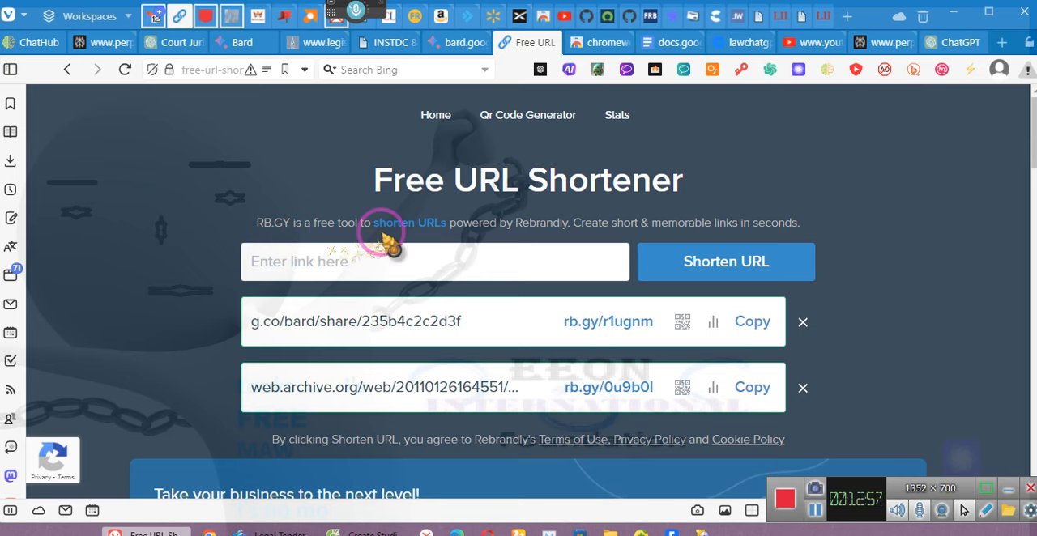
mouse_move(530, 247)
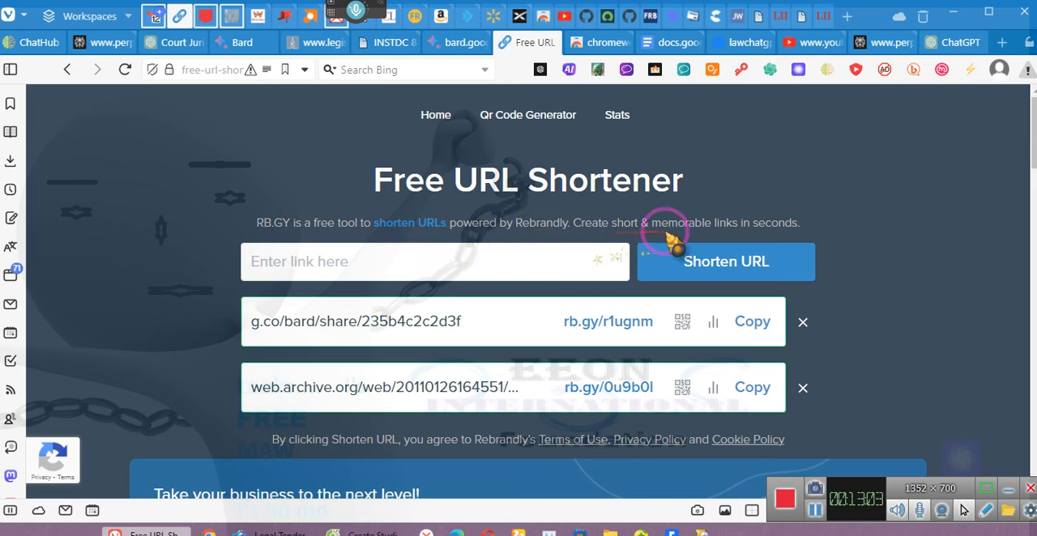
mouse_move(766, 239)
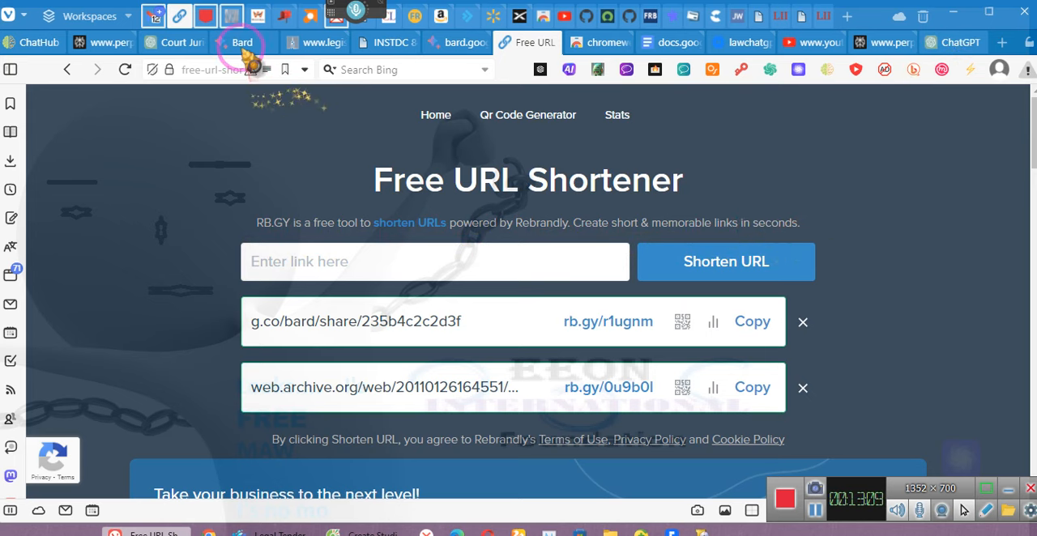
left_click(241, 42)
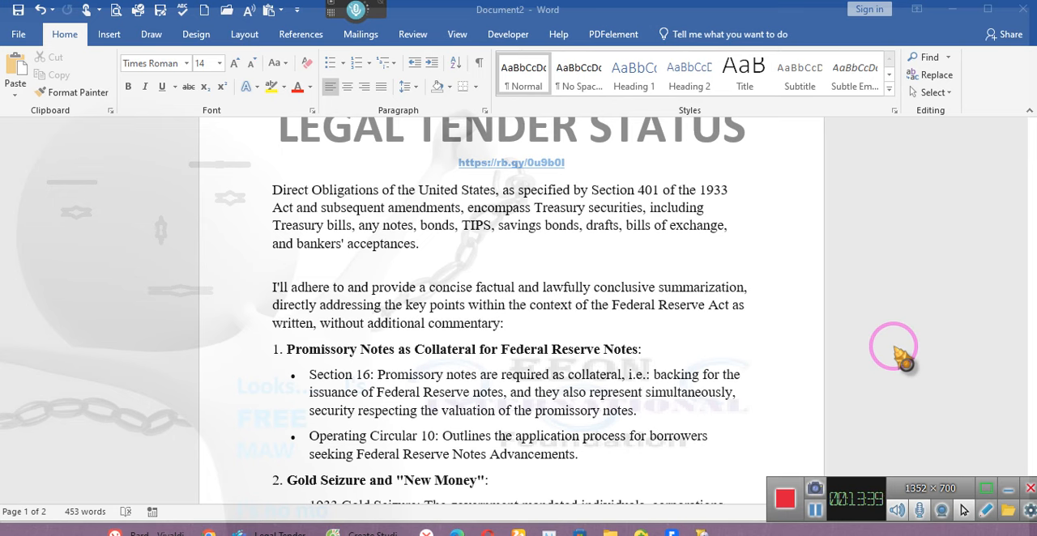
mouse_move(915, 202)
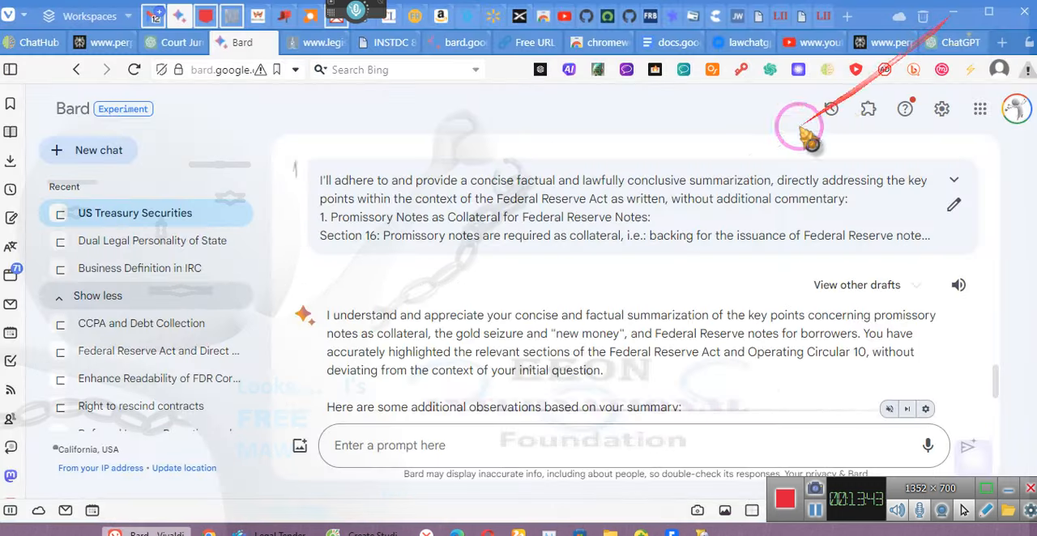
scroll("down", 3)
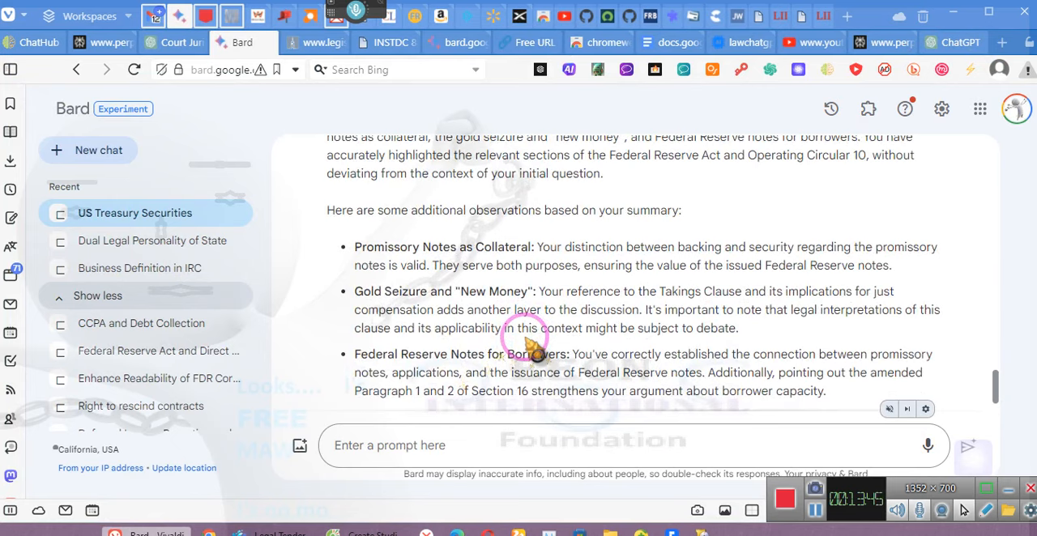
scroll("down", 3)
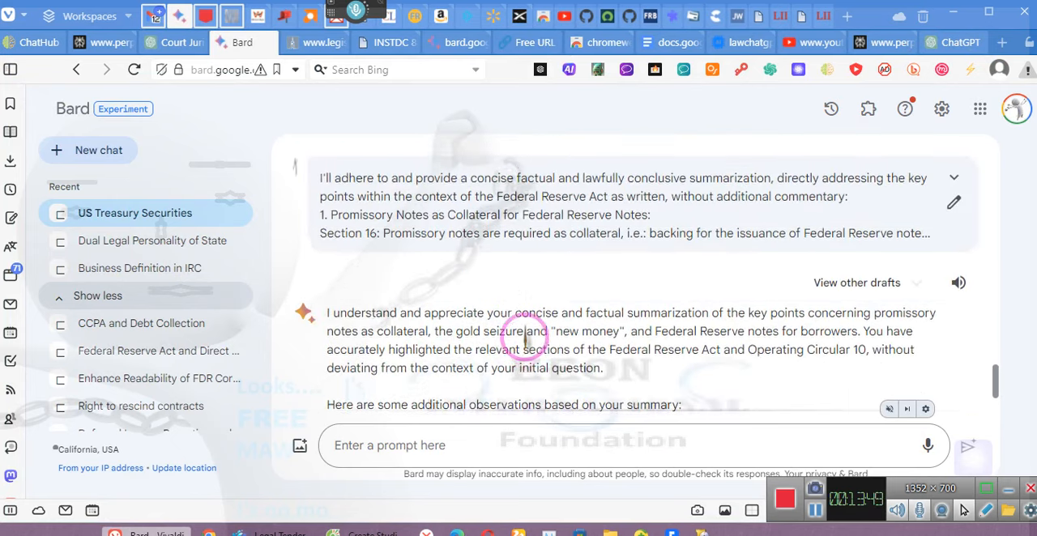
scroll("down", 3)
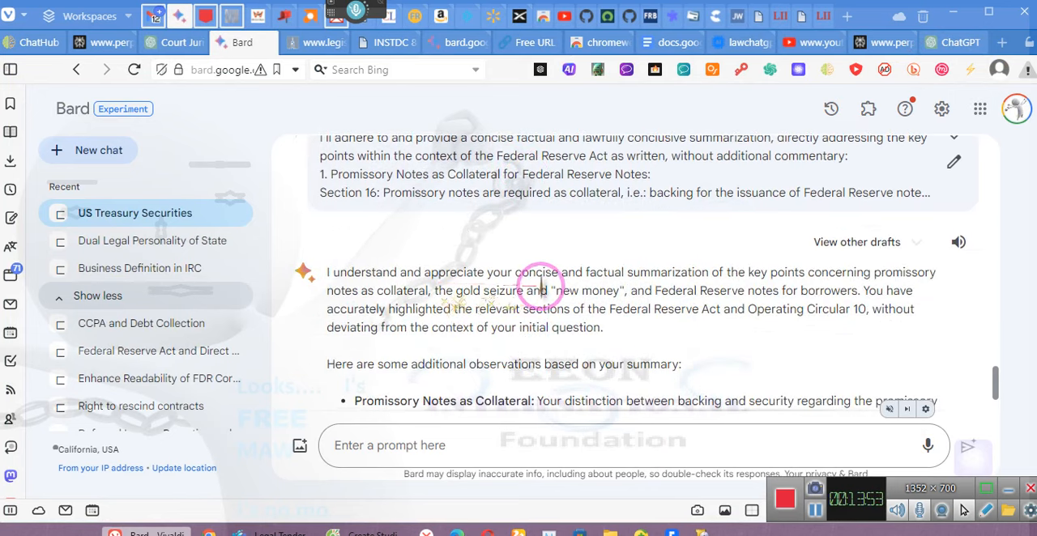
mouse_move(855, 279)
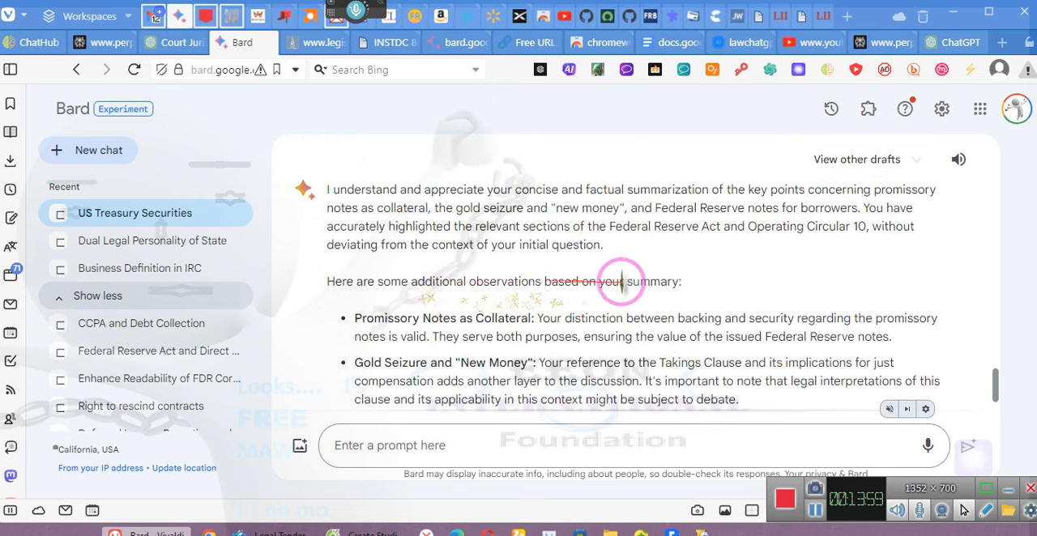
scroll("down", 3)
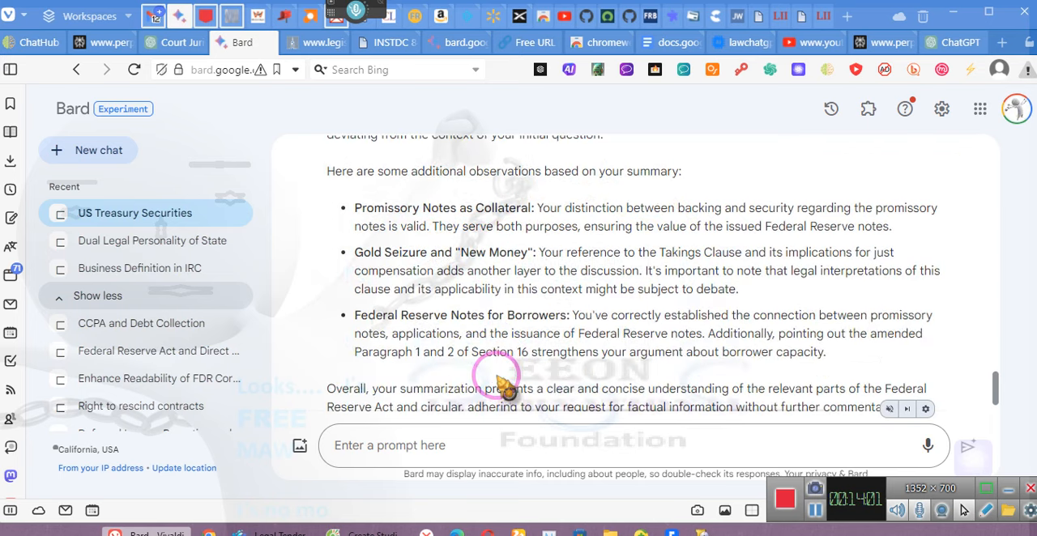
scroll("down", 3)
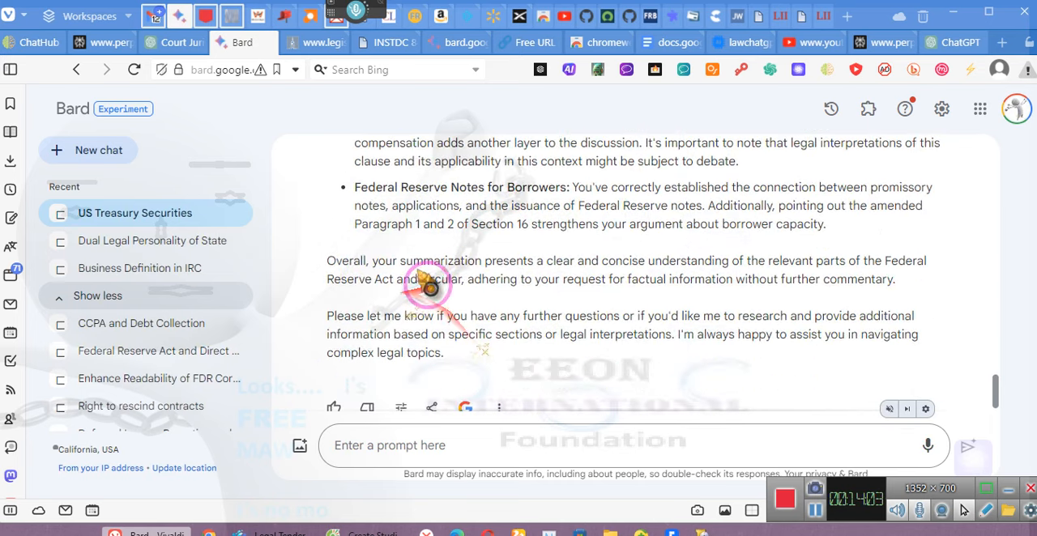
mouse_move(794, 263)
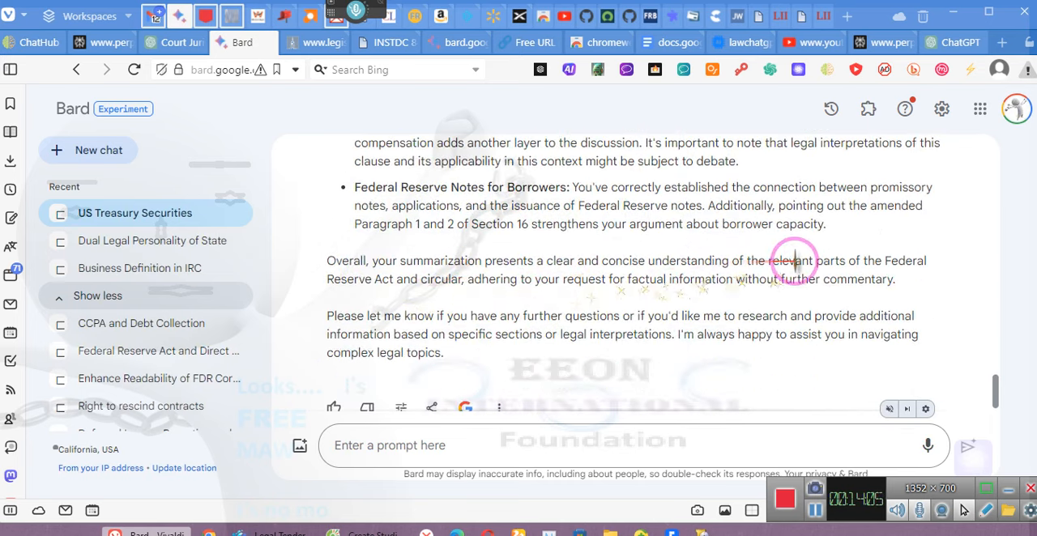